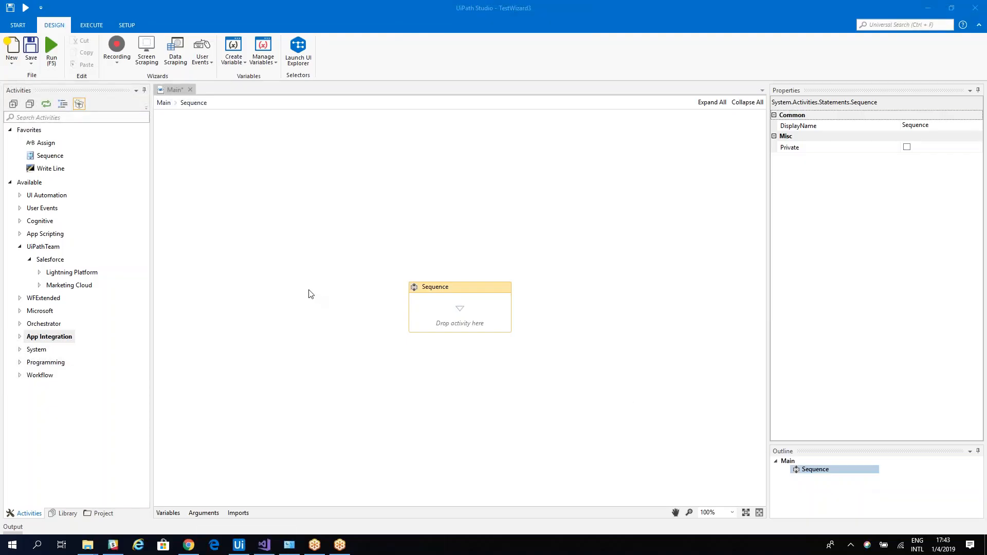
mouse_move(50, 252)
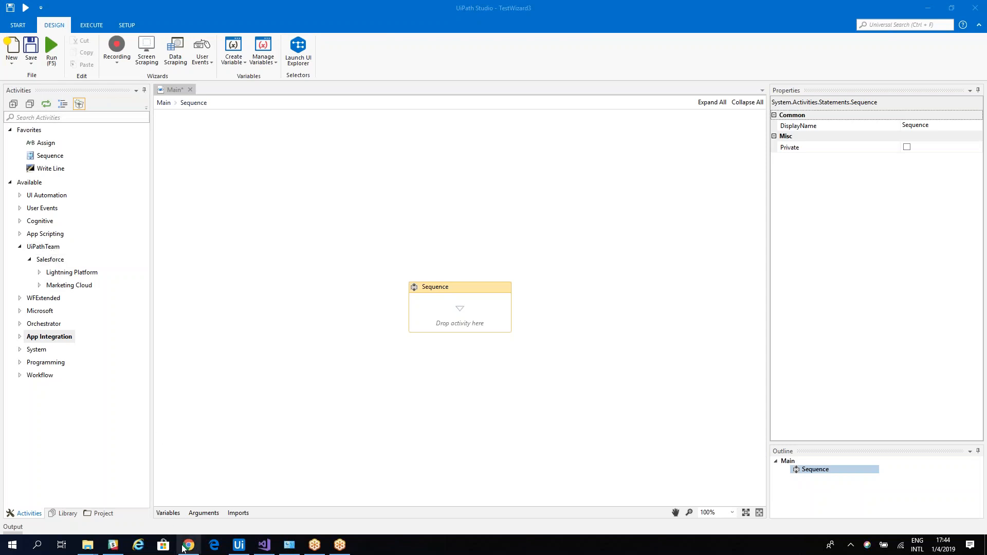
- Switch to the browser showing UiPath Go's Salesforce Lightning Platform connector
click(188, 545)
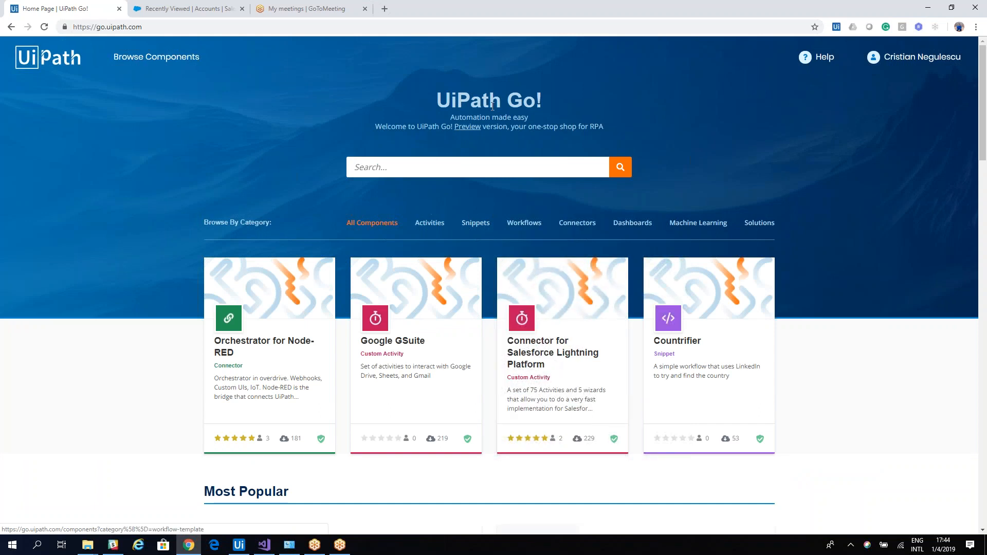
click(238, 545)
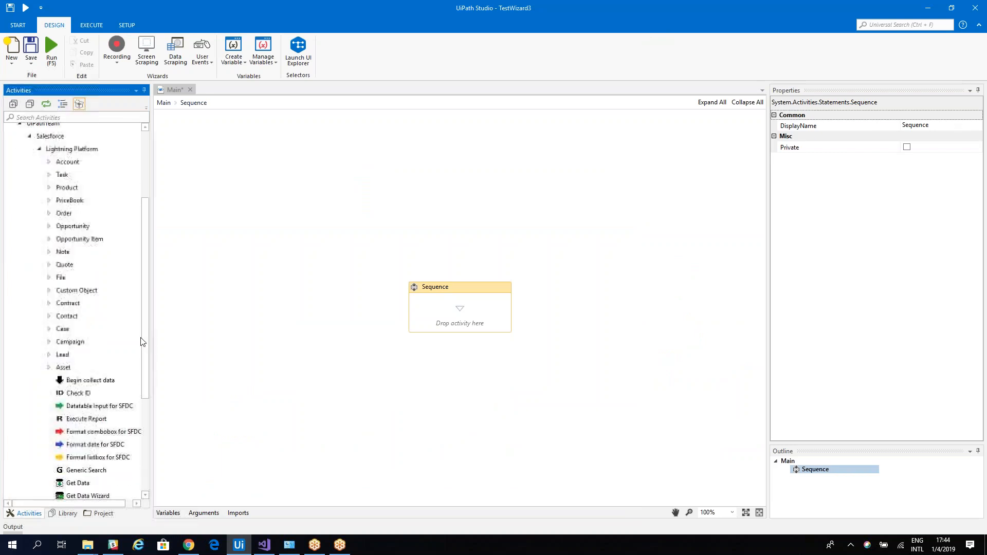
- Drop a Salesforce Application Scope into the Sequence, keeping Design_and_Test with a Test server
scroll(down, 3)
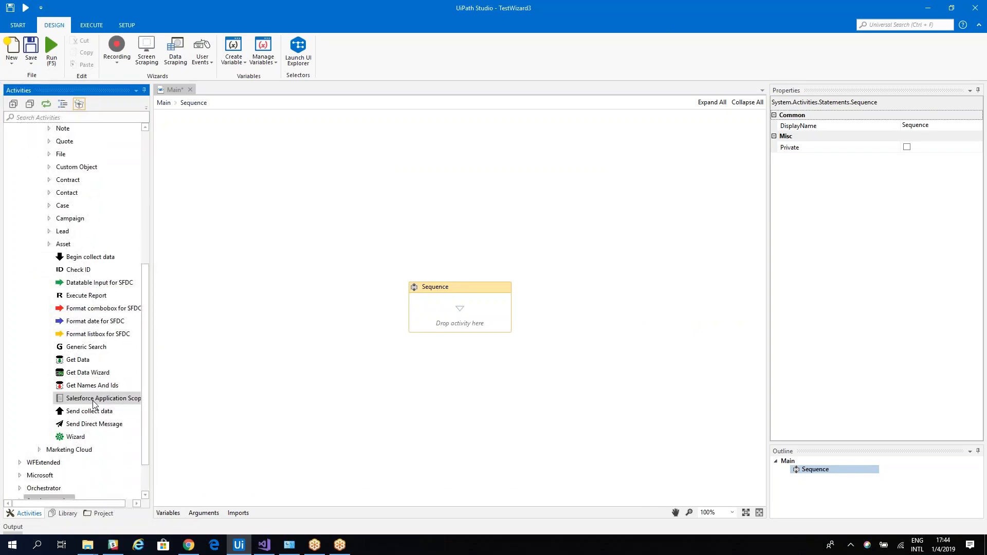
drag(103, 398, 460, 308)
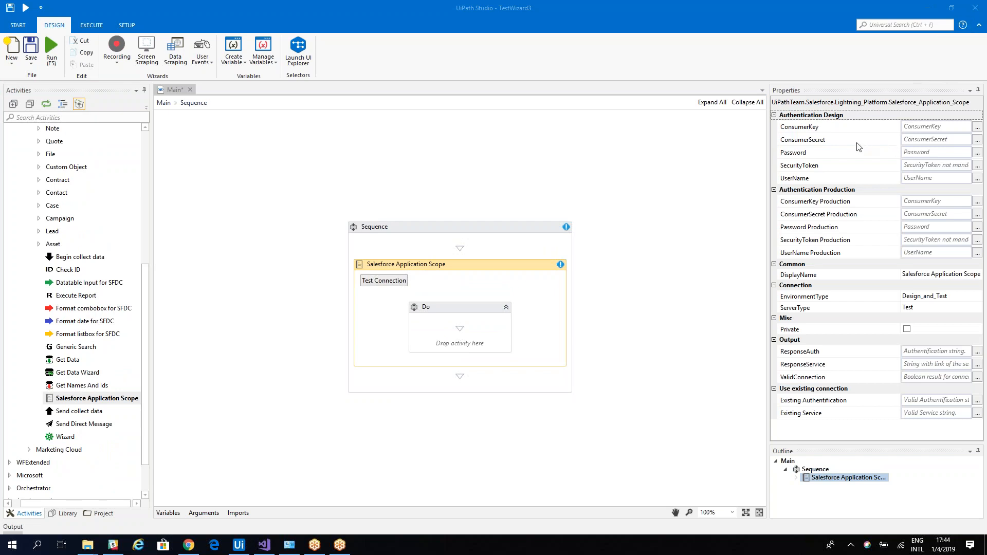
mouse_move(873, 191)
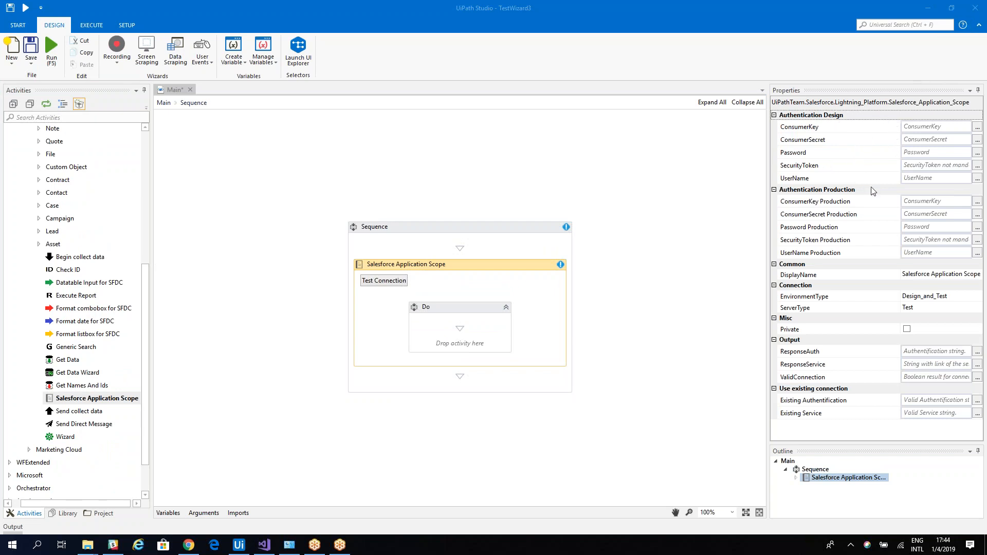
mouse_move(864, 258)
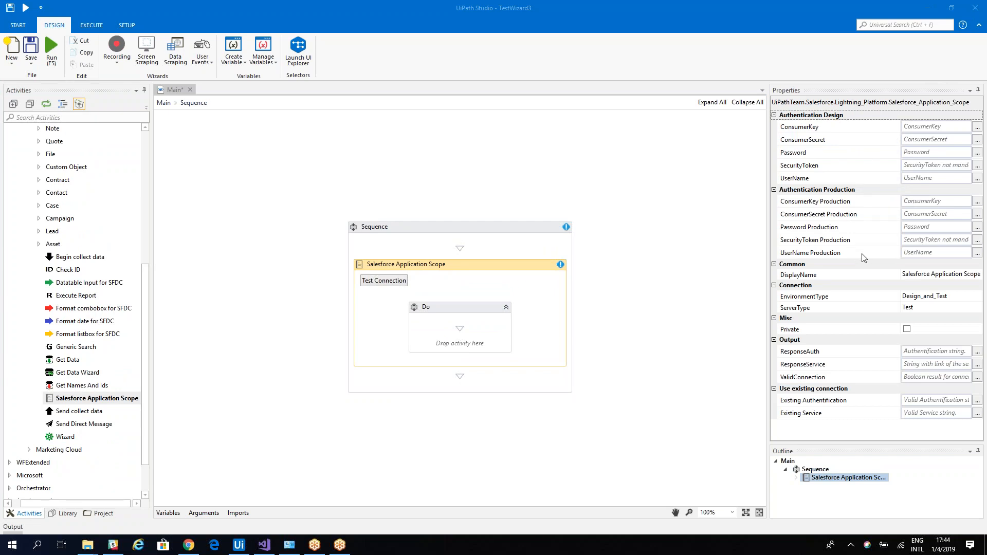
click(938, 296)
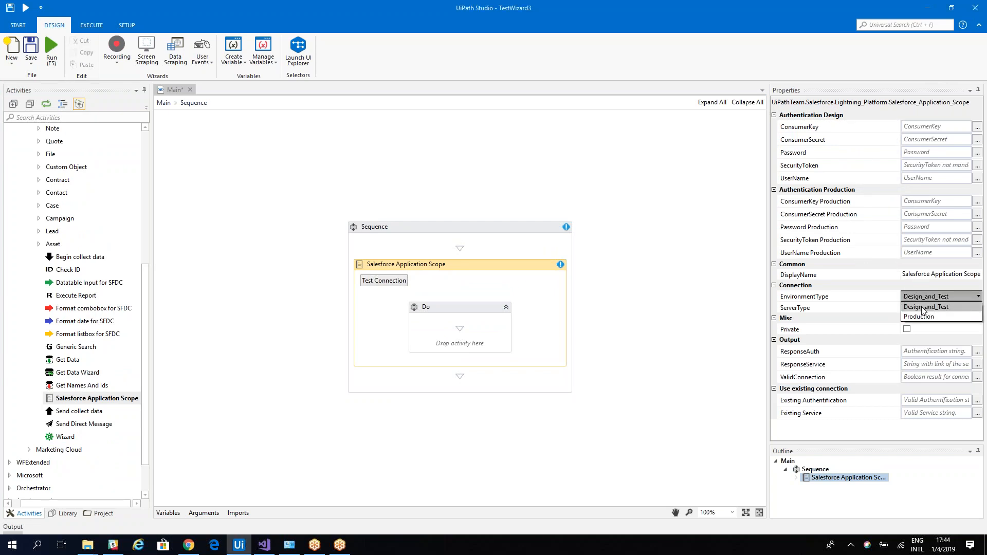
mouse_move(941, 296)
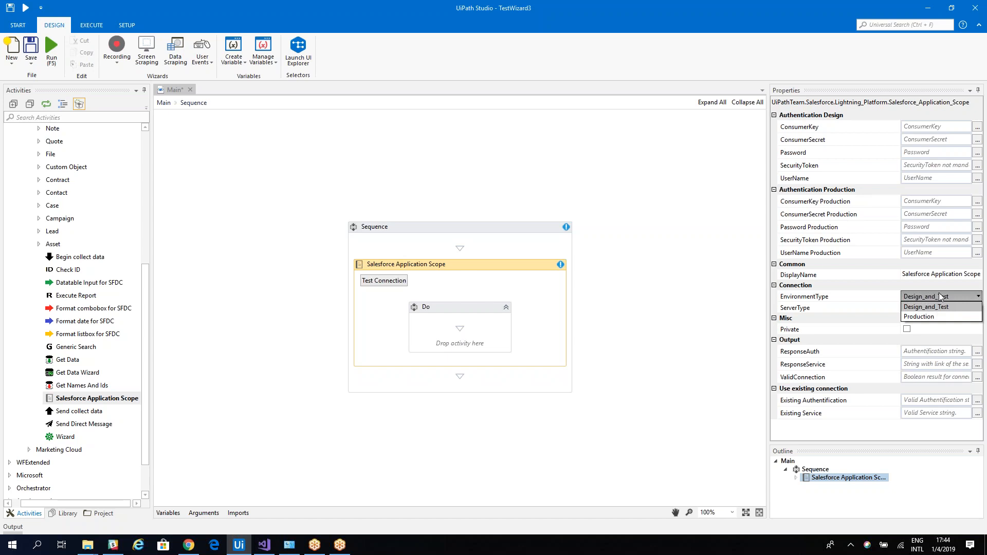
click(917, 317)
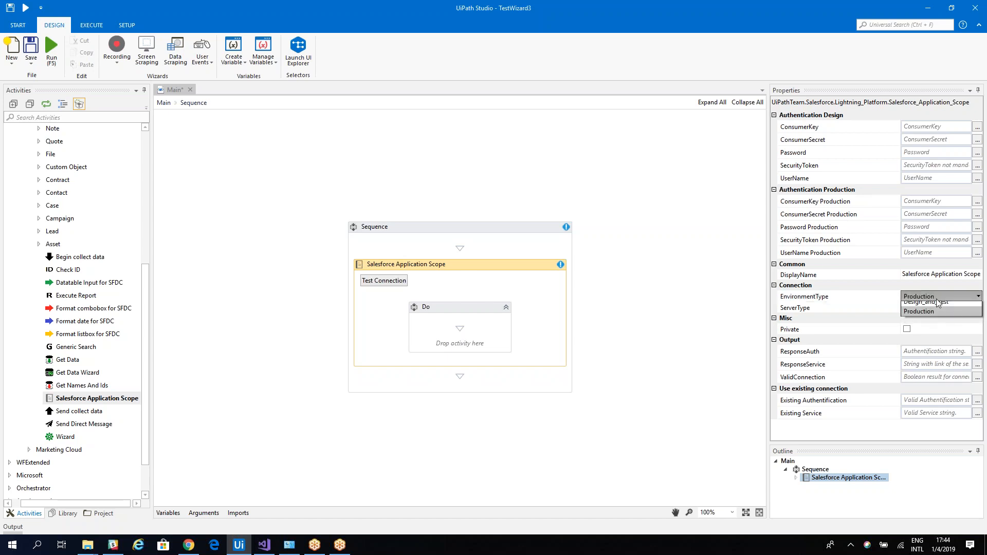
click(918, 303)
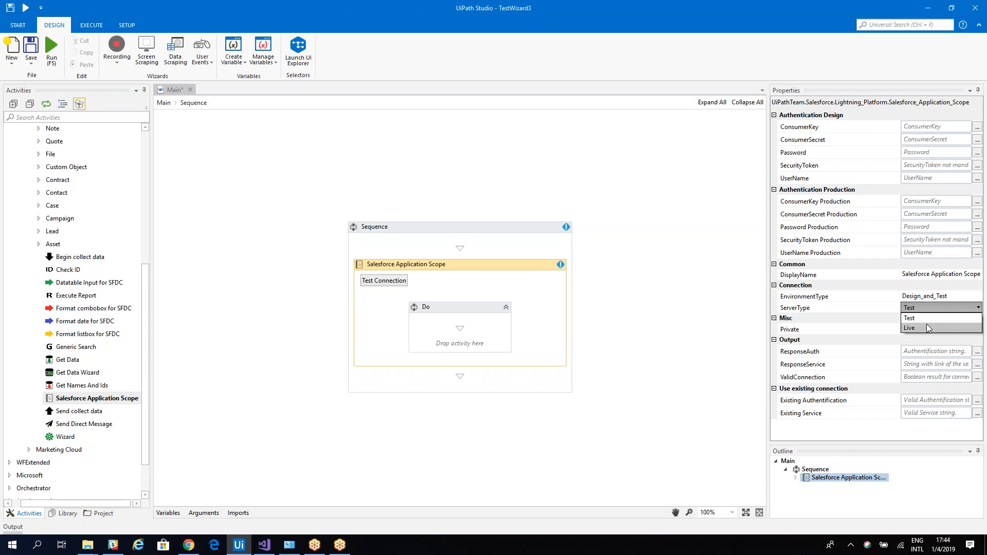
click(909, 328)
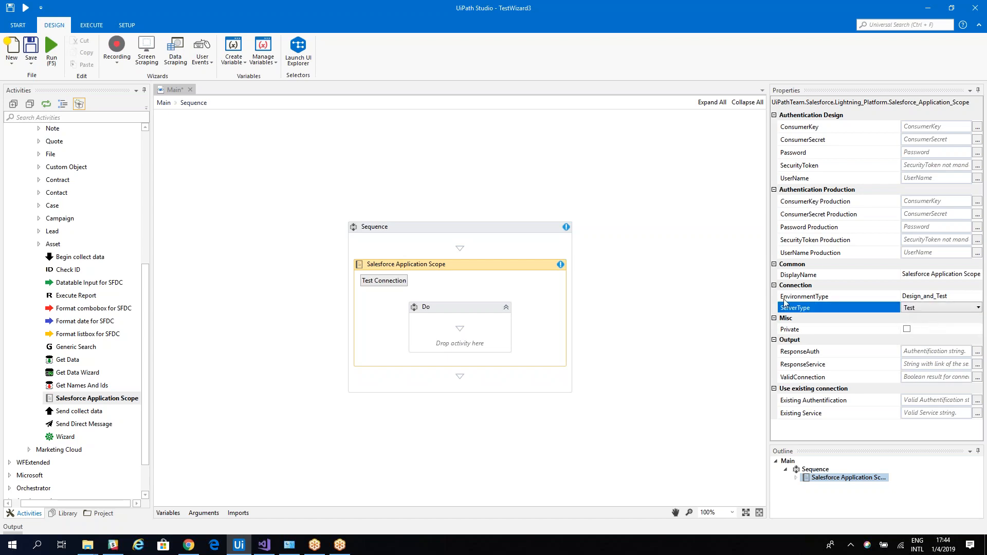
click(935, 296)
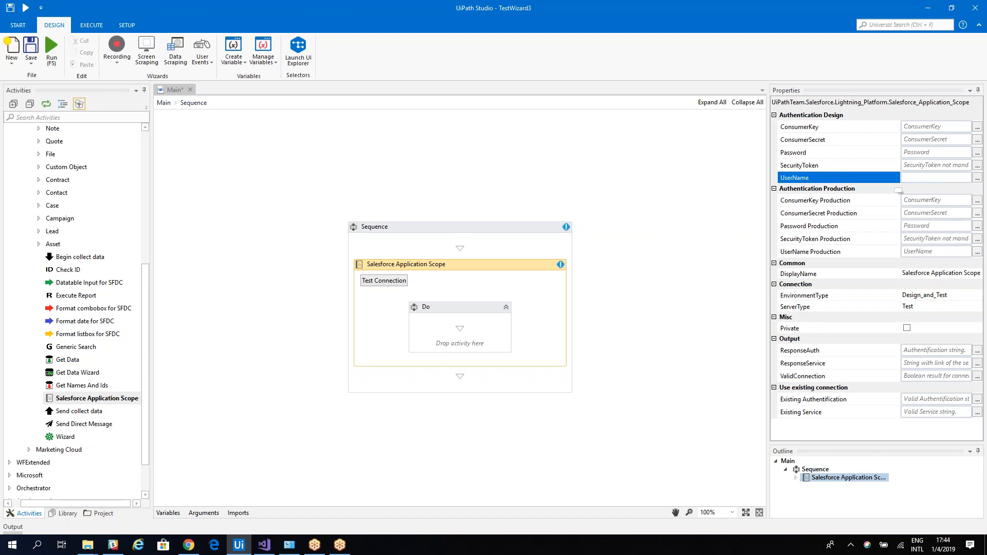
- Enter 'usrep' as the design UserName and fill in the design Password
click(935, 178)
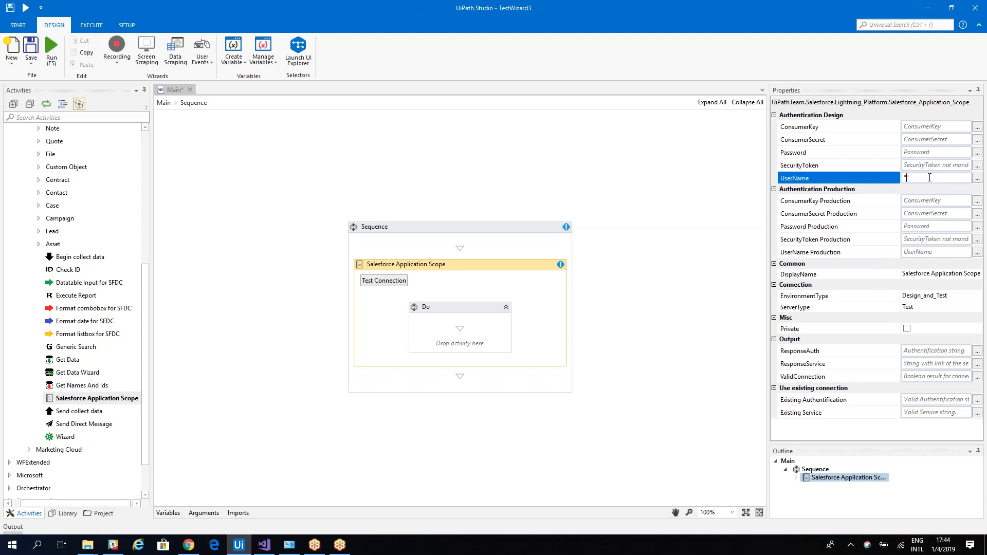
text(usrep)
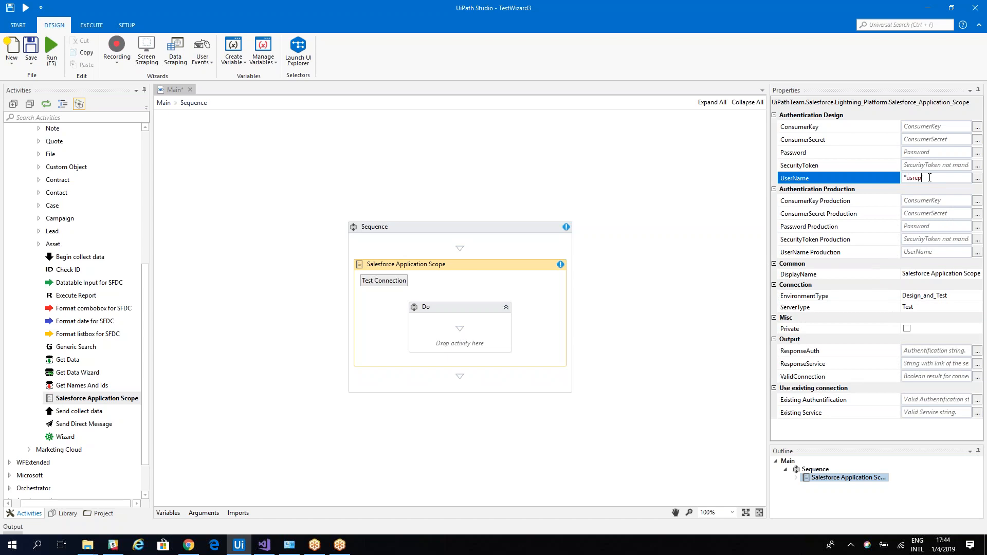
click(935, 151)
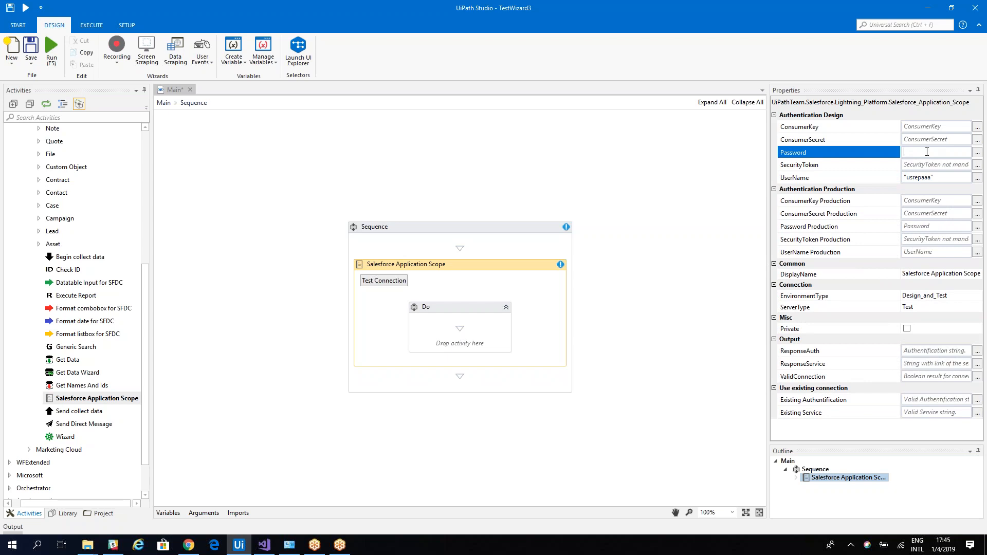
text(***)
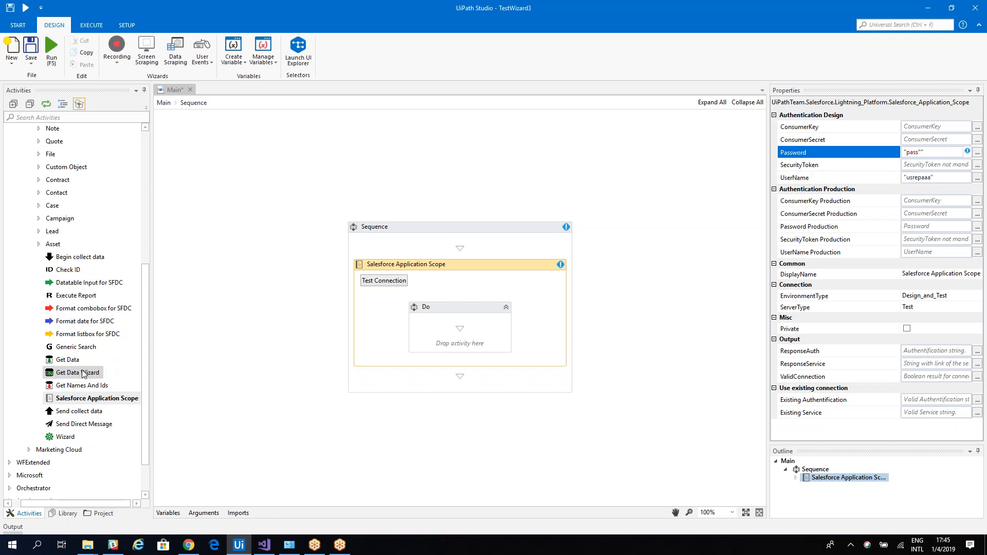
- Place a Get Data Wizard inside the scope's Do block, dismissing the query wizard
drag(77, 372, 459, 328)
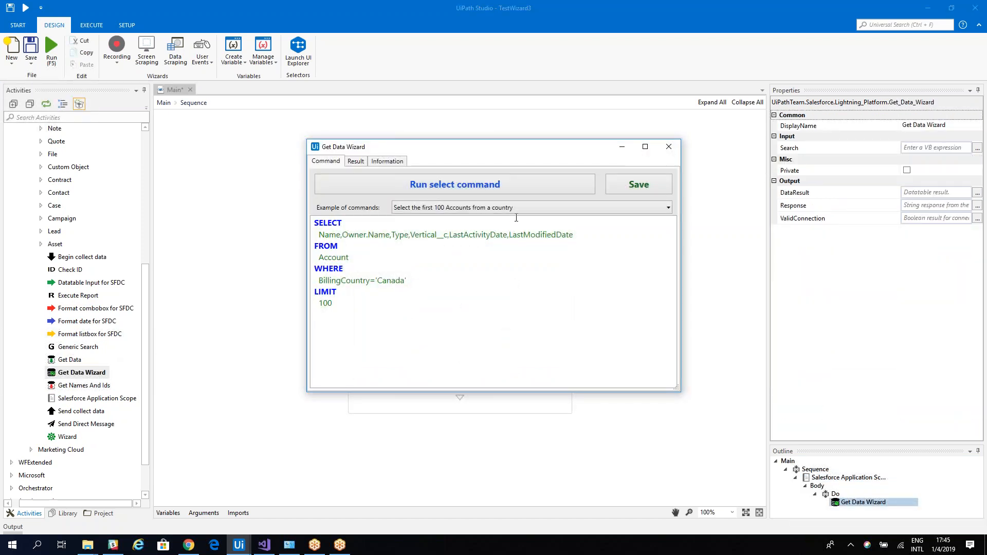
click(669, 147)
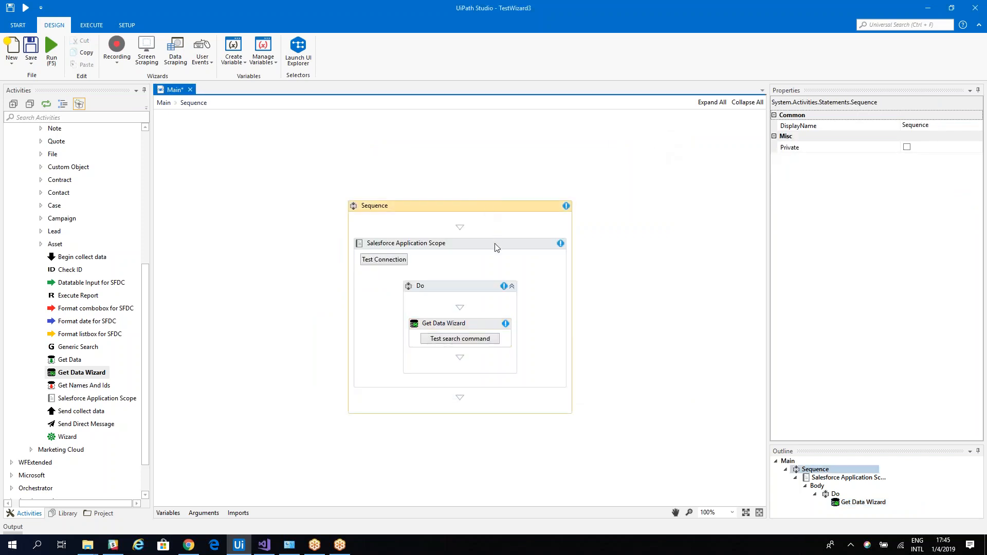
click(406, 243)
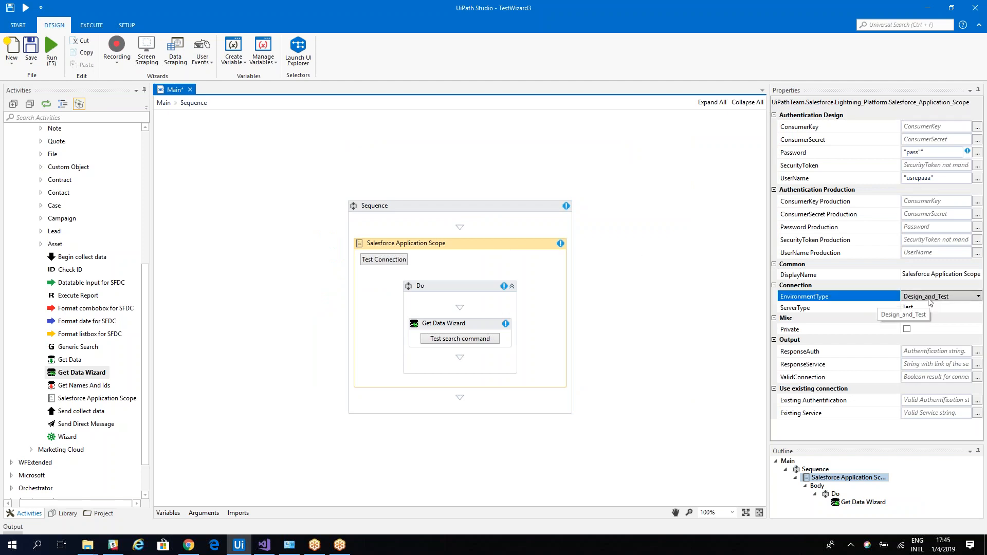
- Set the scope's EnvironmentType to Production and ServerType to Live
click(918, 308)
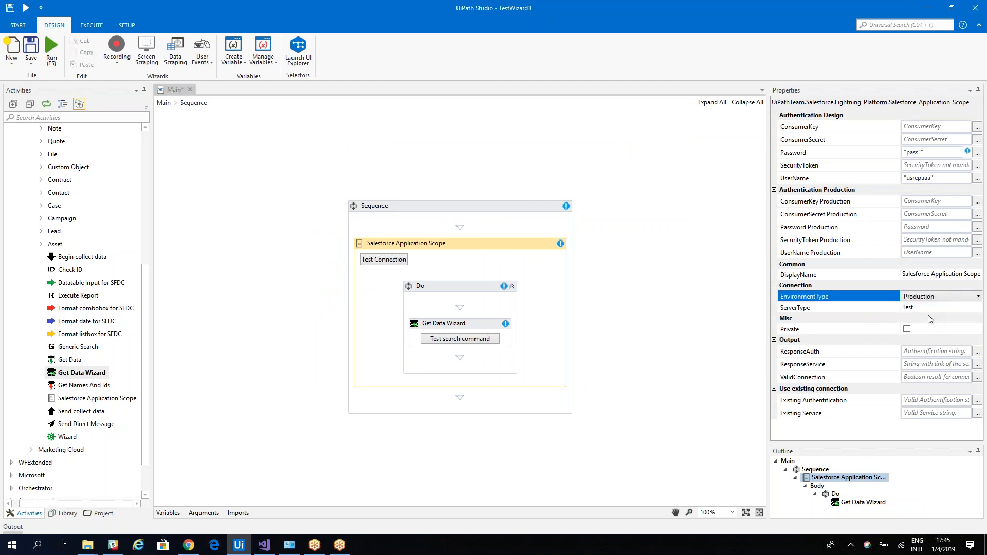
click(941, 308)
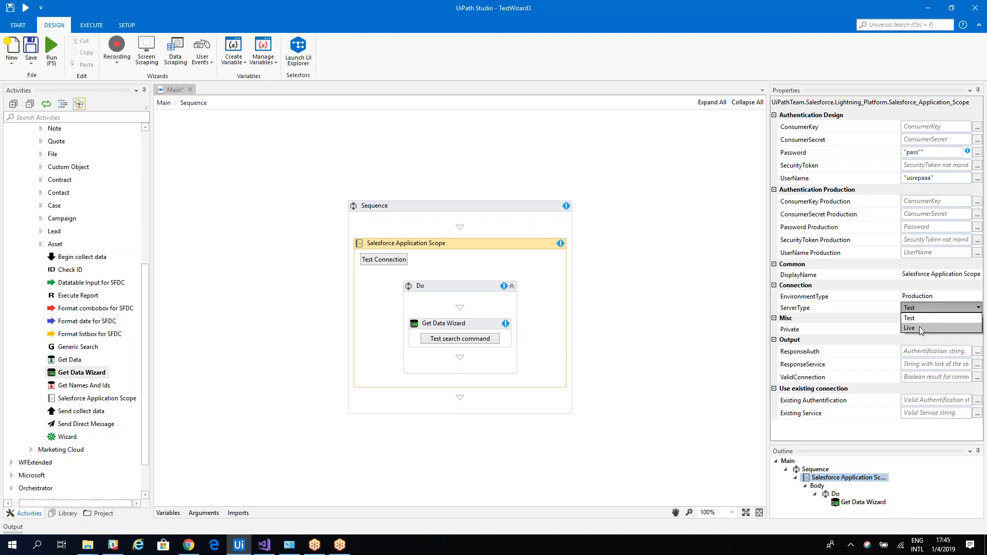
click(908, 328)
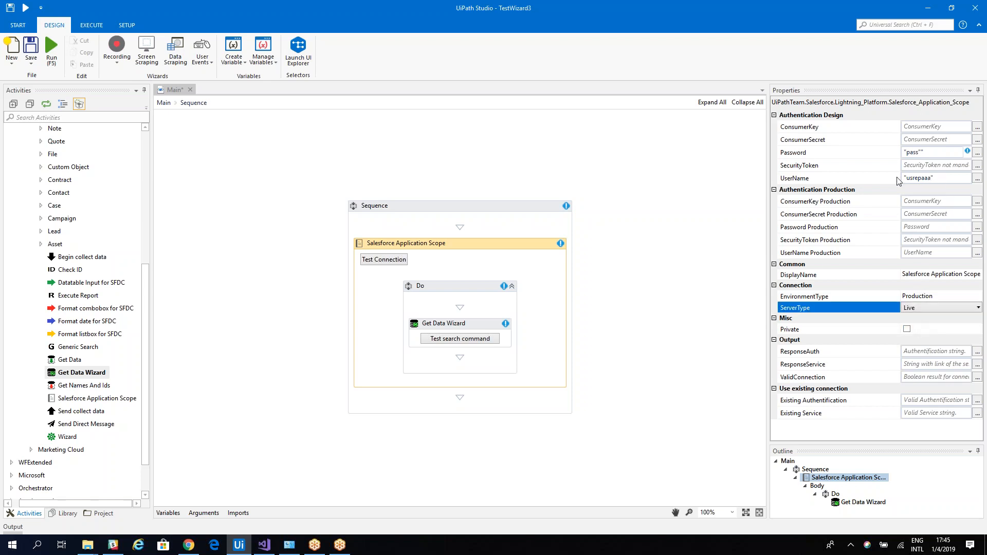
mouse_move(550, 23)
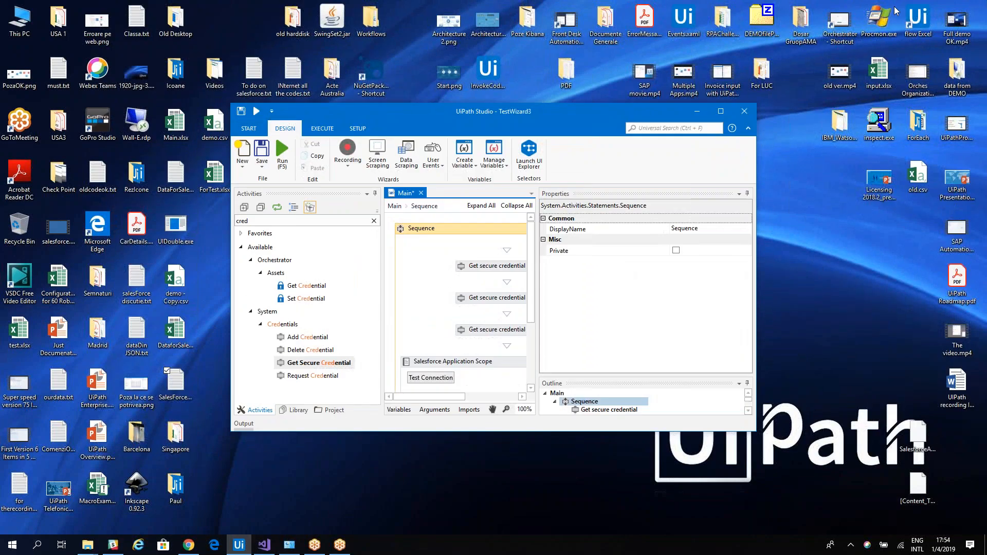
click(721, 111)
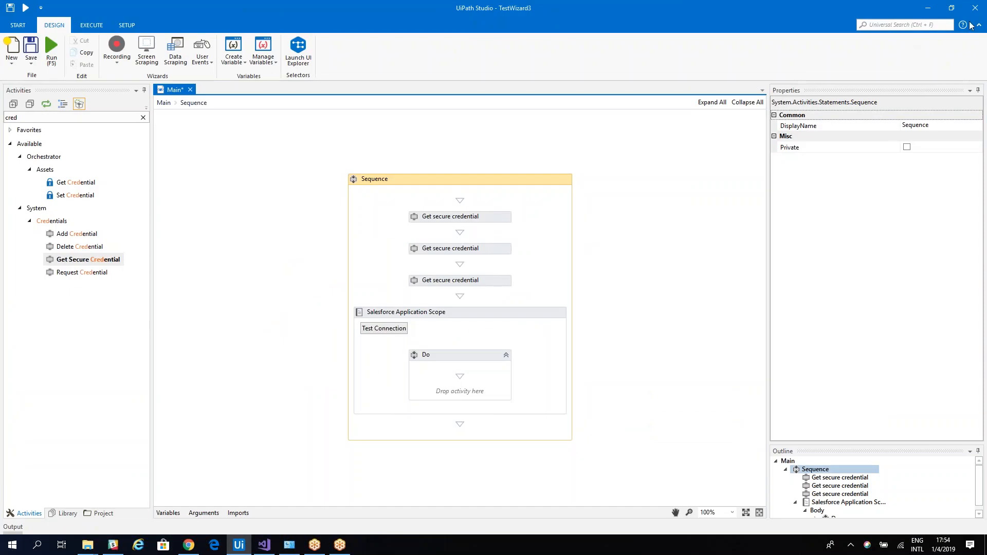
click(406, 311)
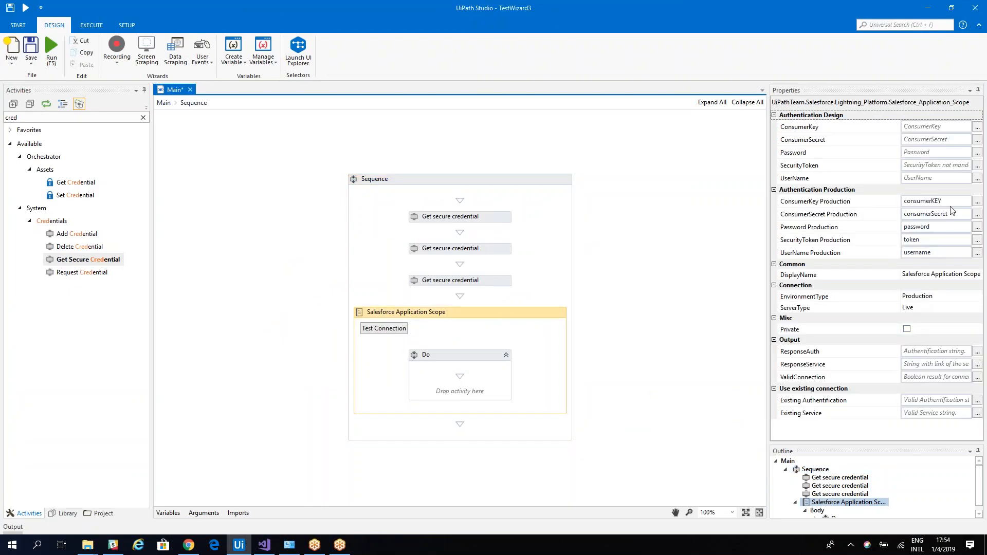
mouse_move(907, 263)
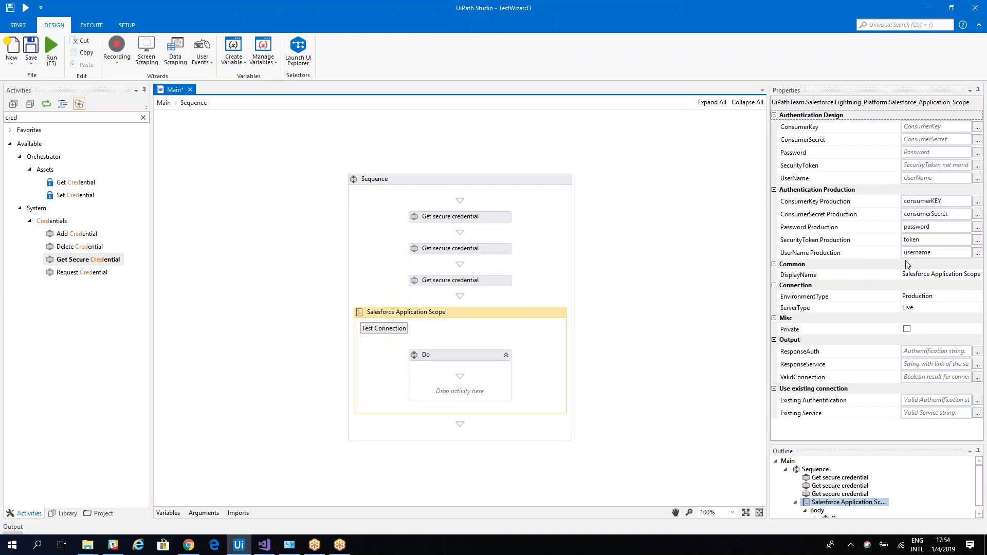
mouse_move(844, 253)
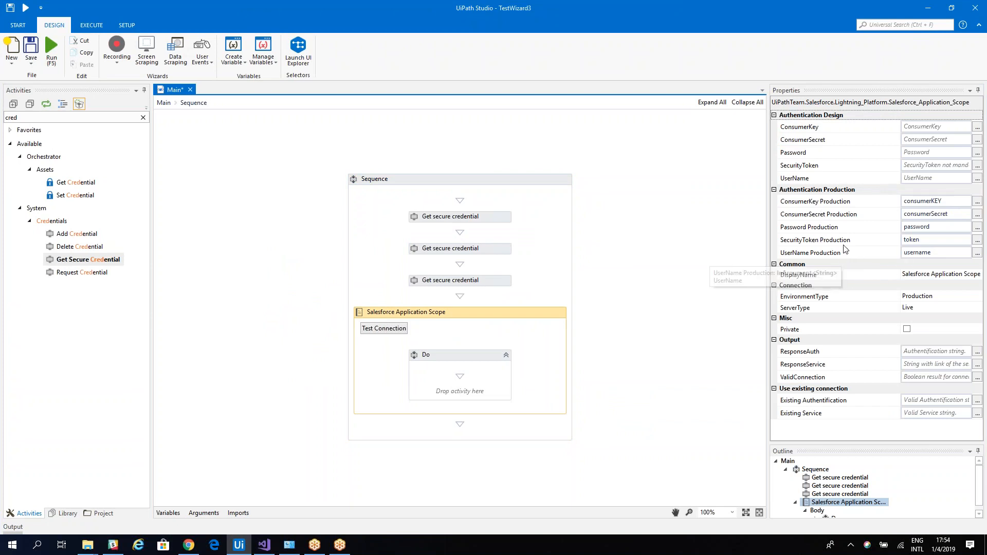
mouse_move(840, 219)
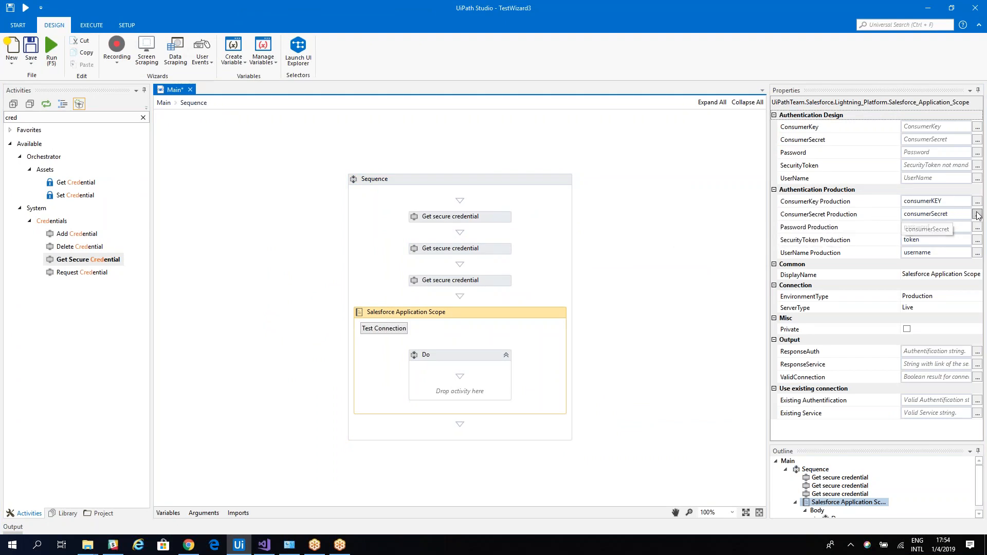
click(838, 214)
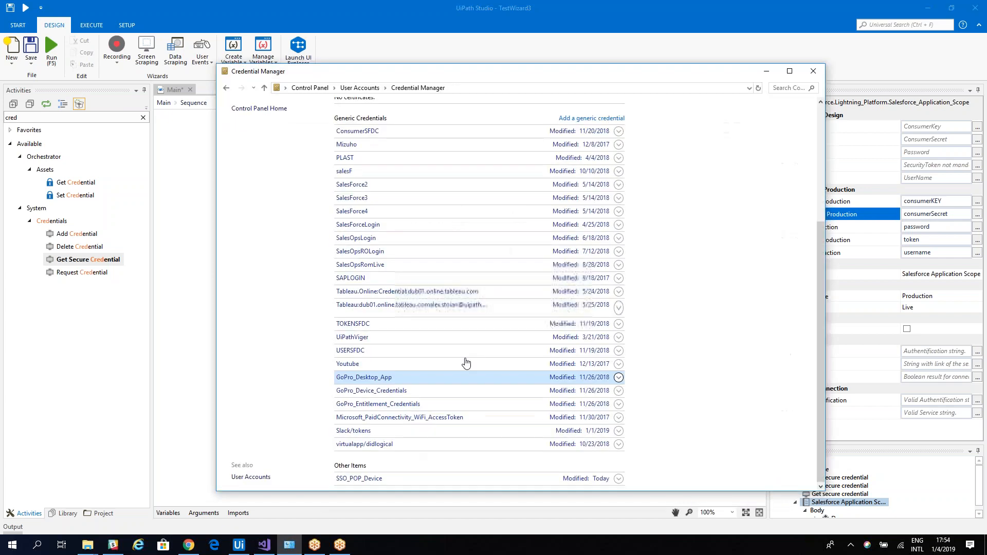
scroll(up, 3)
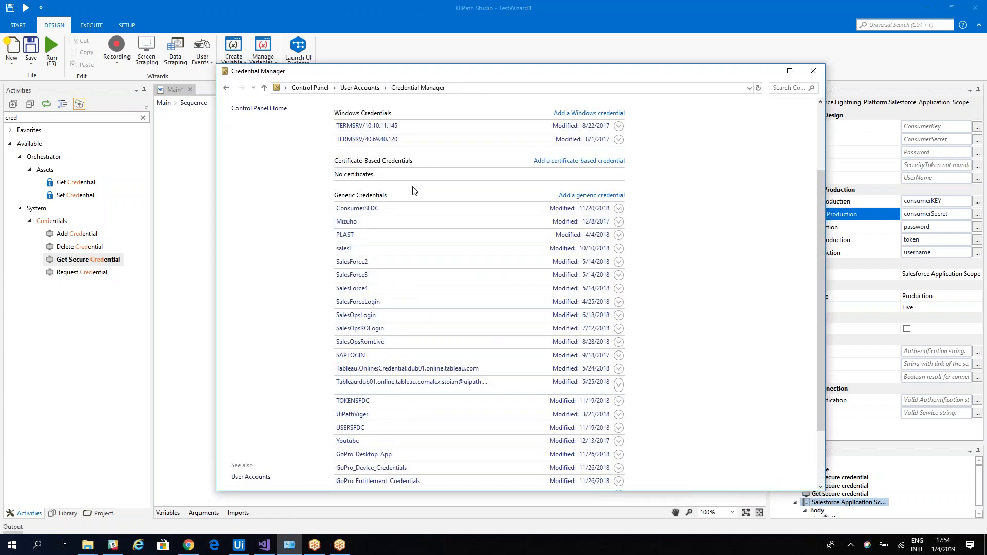
click(813, 71)
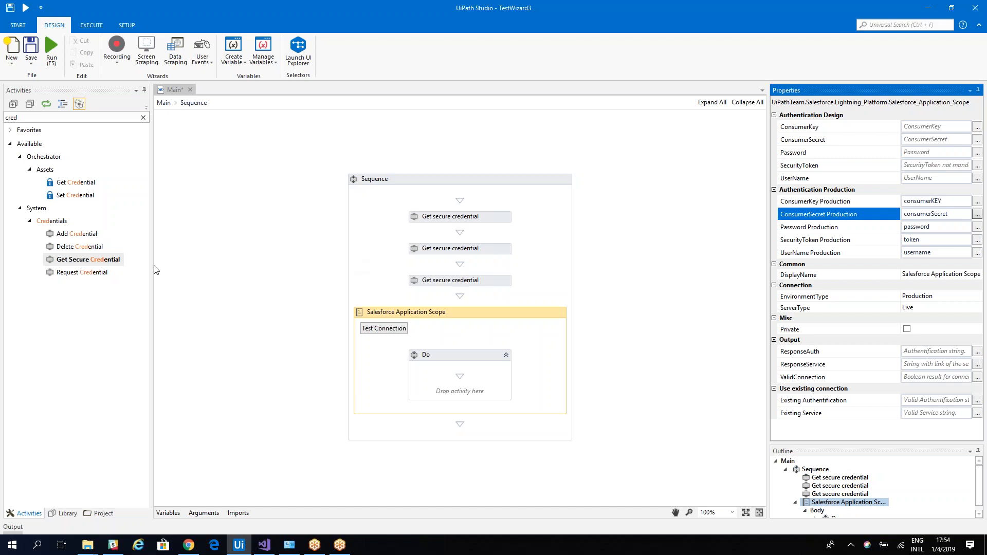
mouse_move(458, 235)
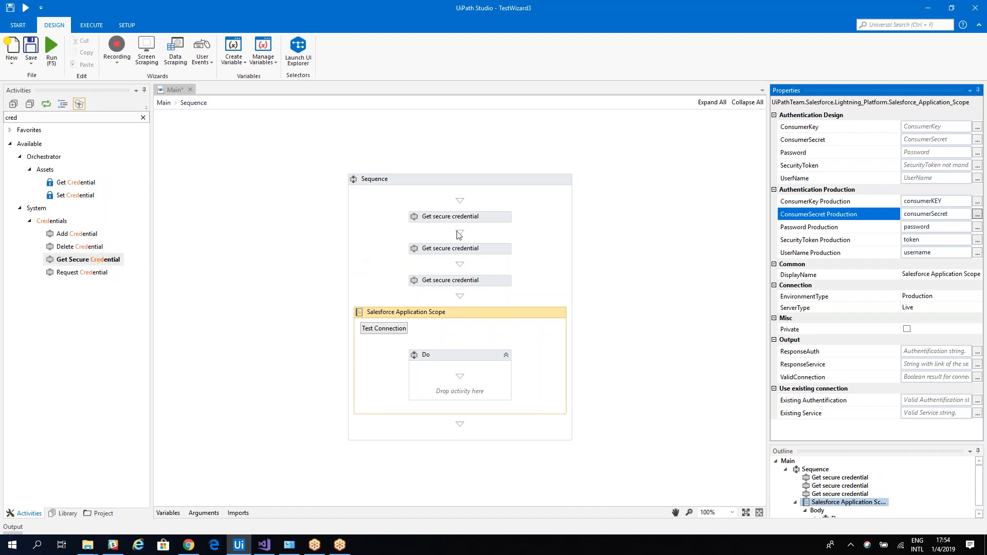
click(449, 216)
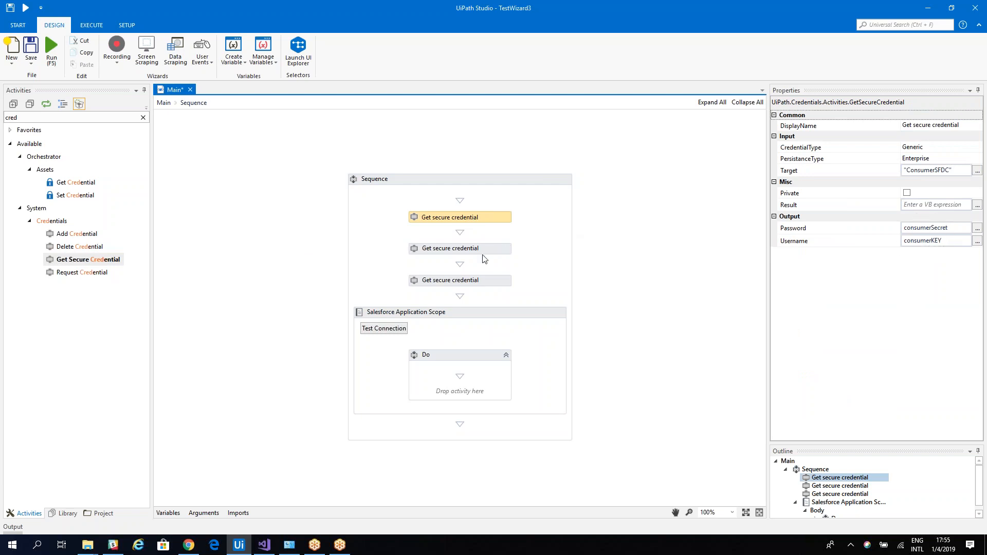
click(459, 281)
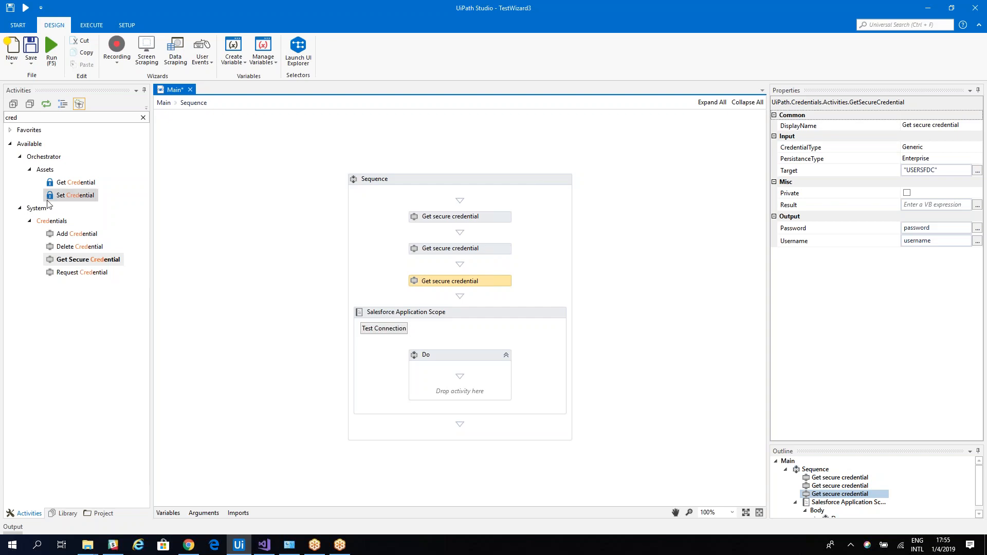
mouse_move(73, 182)
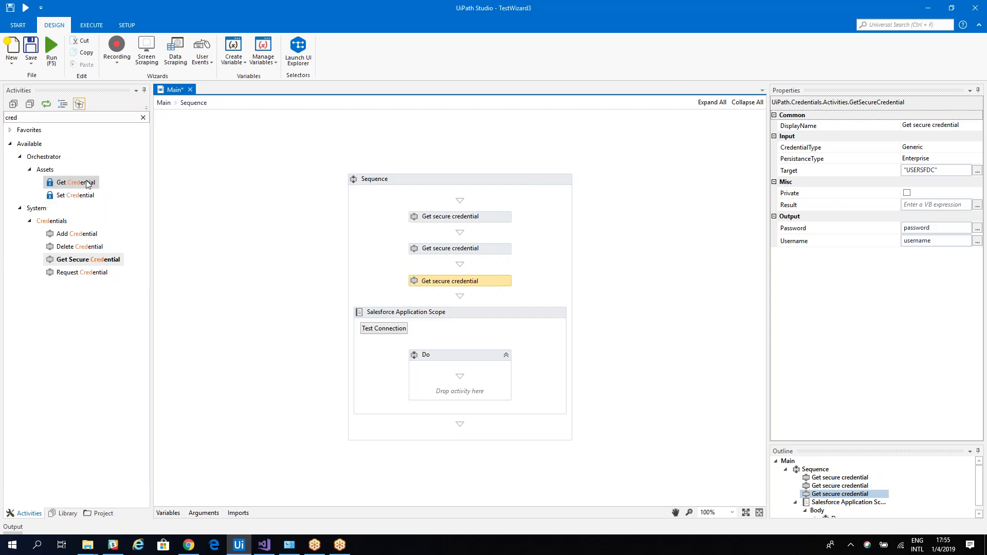
mouse_move(146, 235)
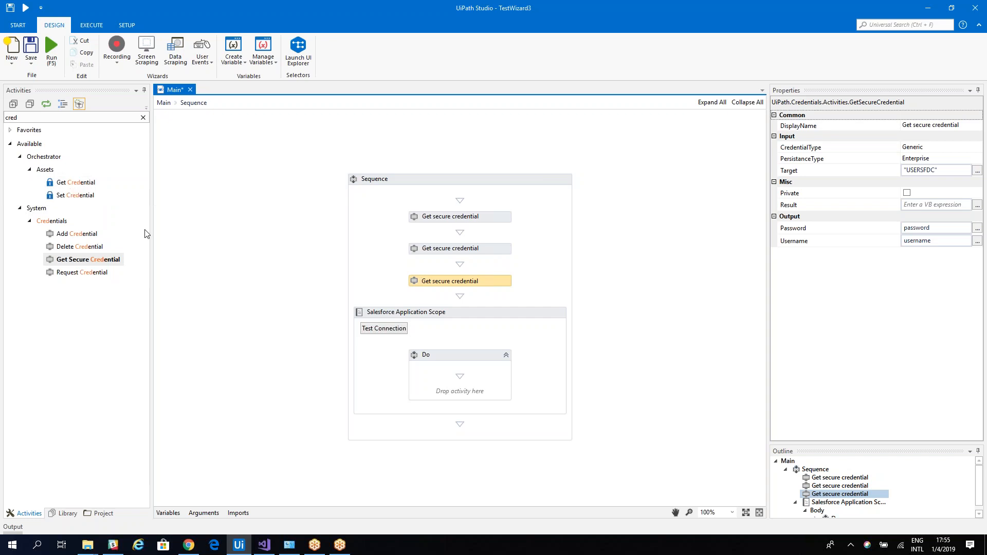
click(406, 312)
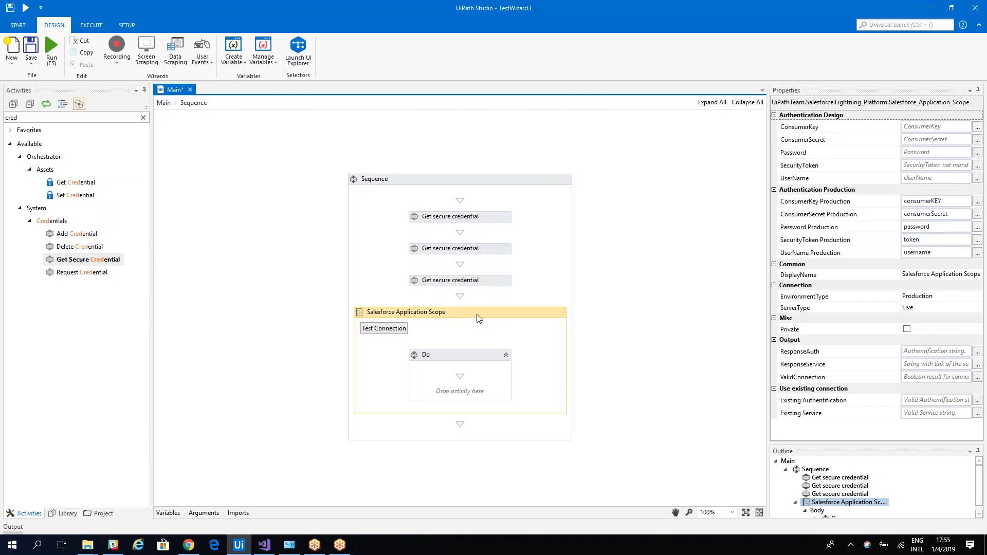
mouse_move(303, 393)
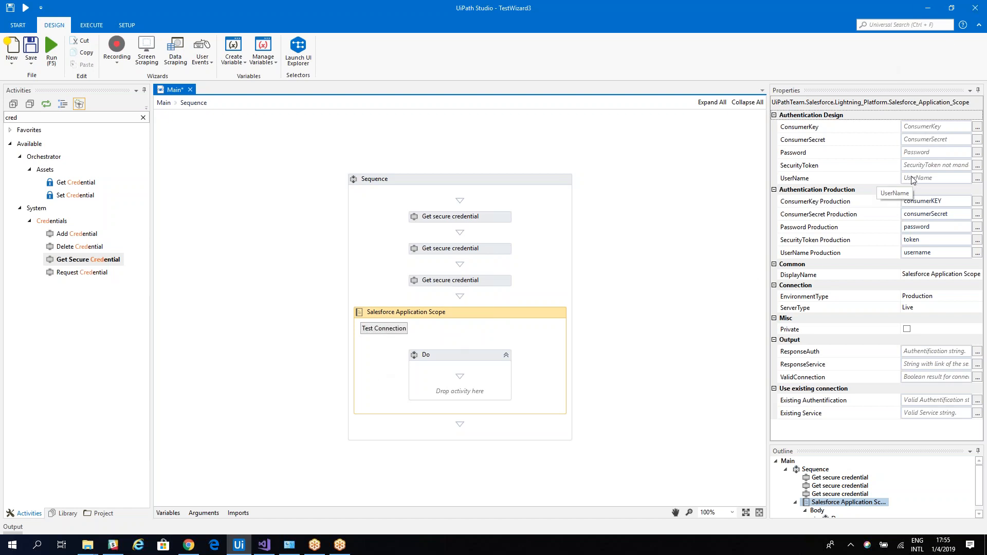
mouse_move(889, 244)
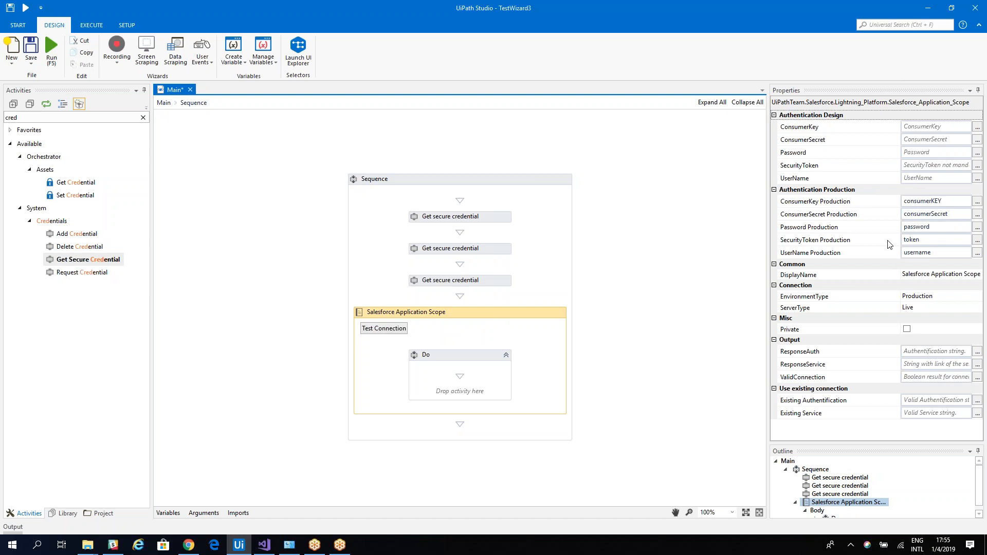
mouse_move(450, 280)
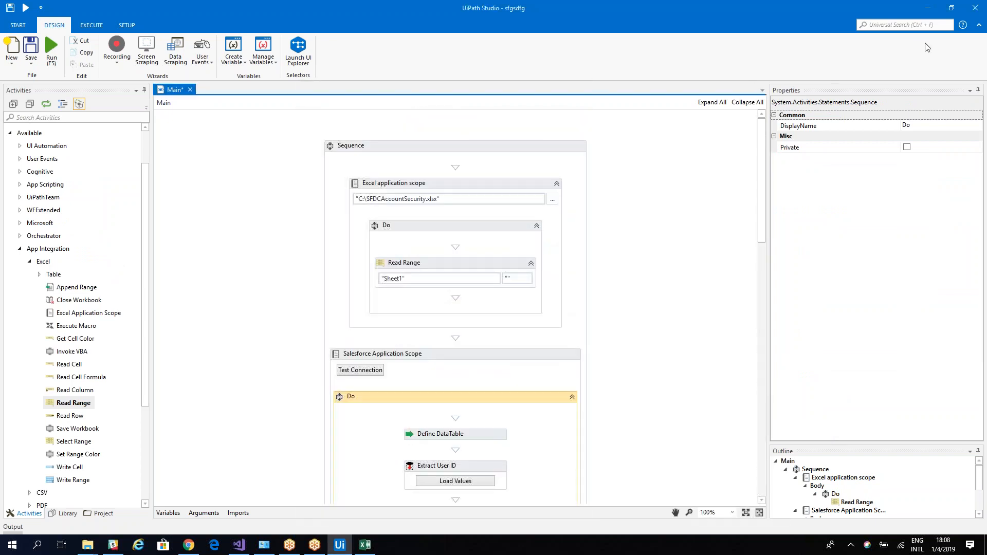
mouse_move(962, 26)
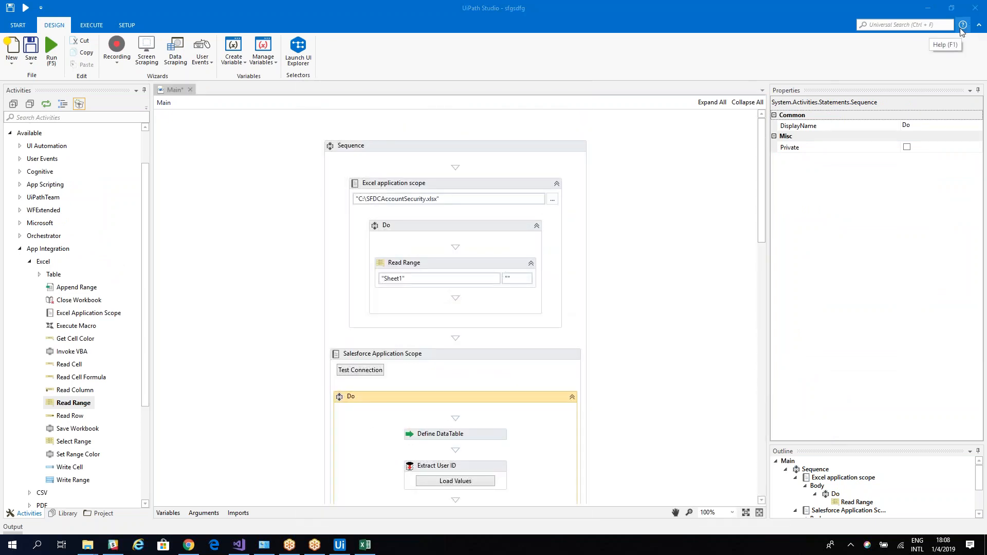
mouse_move(860, 59)
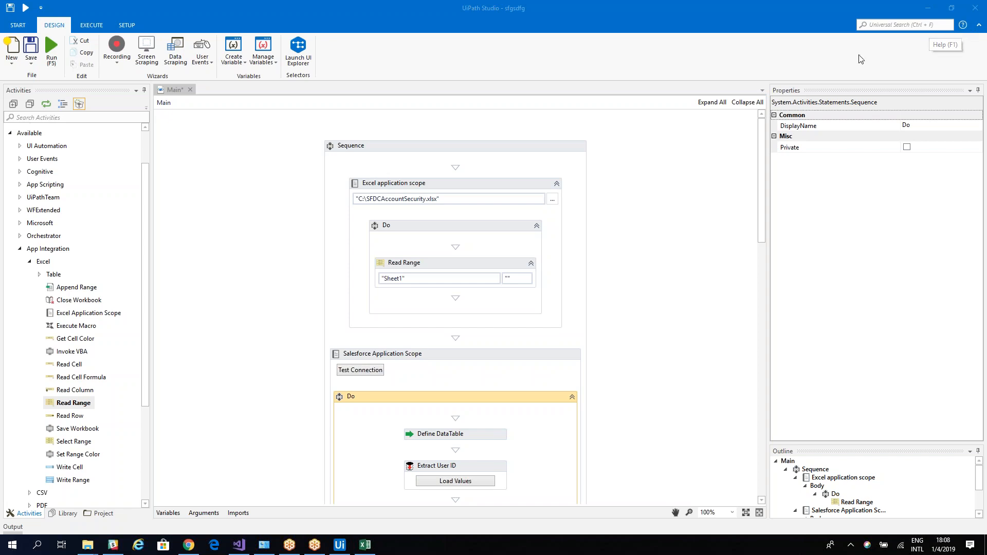
mouse_move(566, 140)
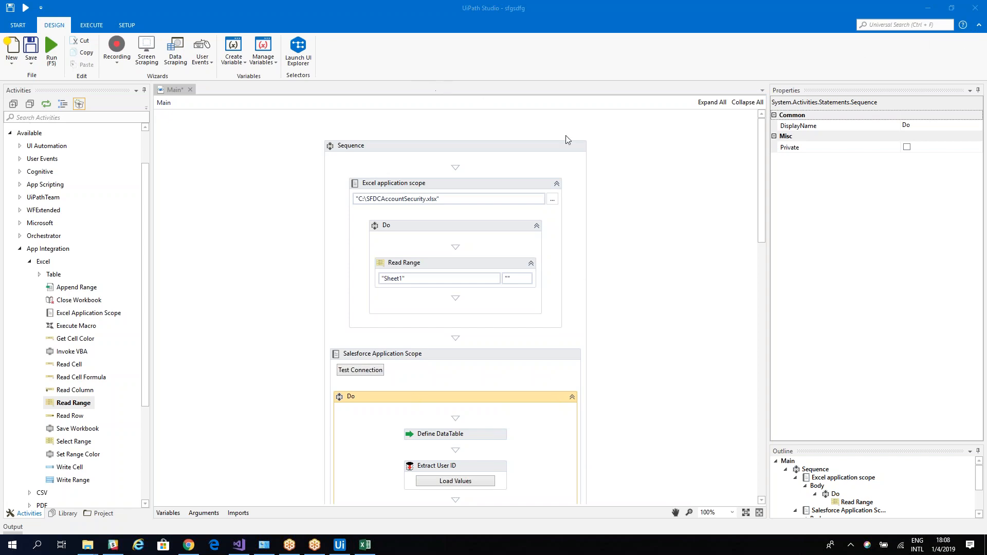
- Scroll through Excel Application Scope, Foreach loop and Add_Account to the Print result step
scroll(down, 3)
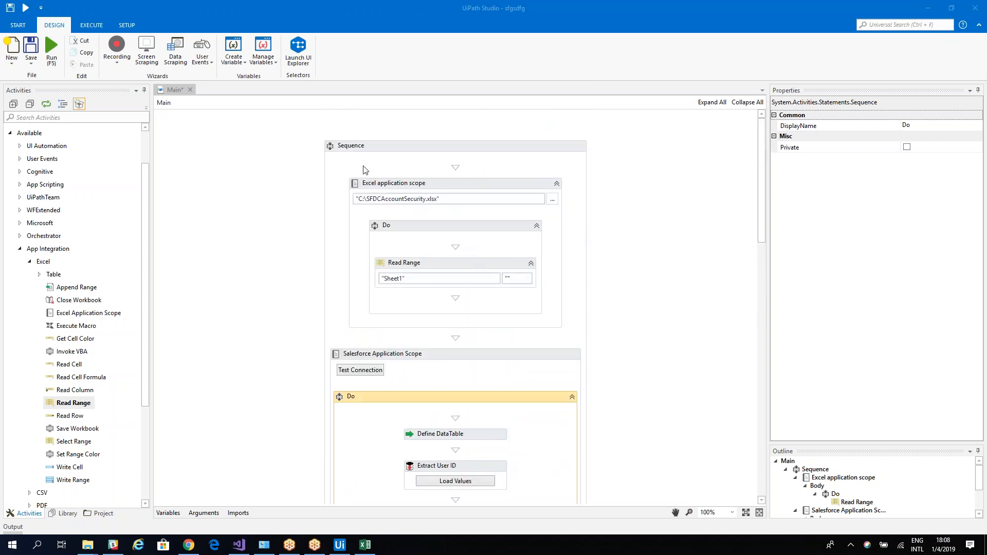
scroll(down, 3)
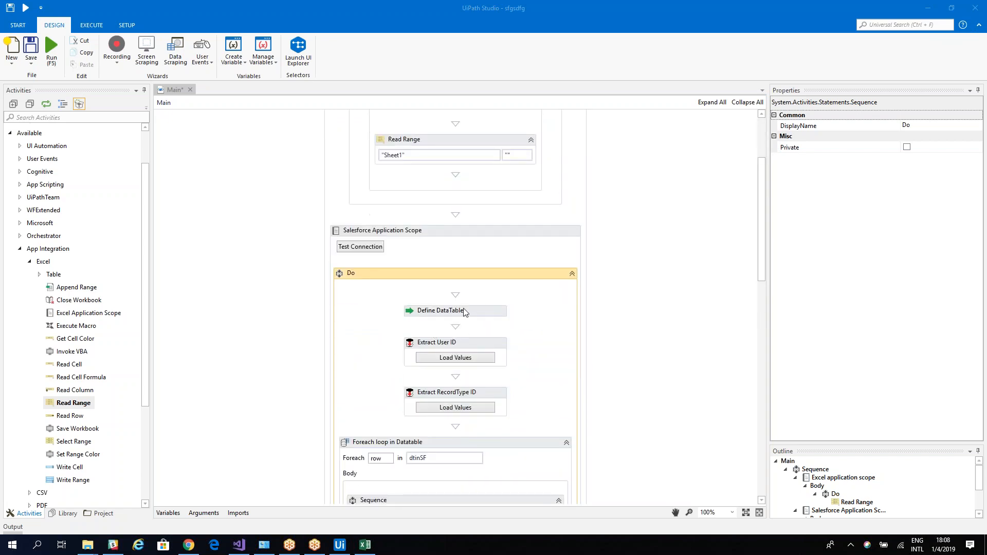
scroll(down, 3)
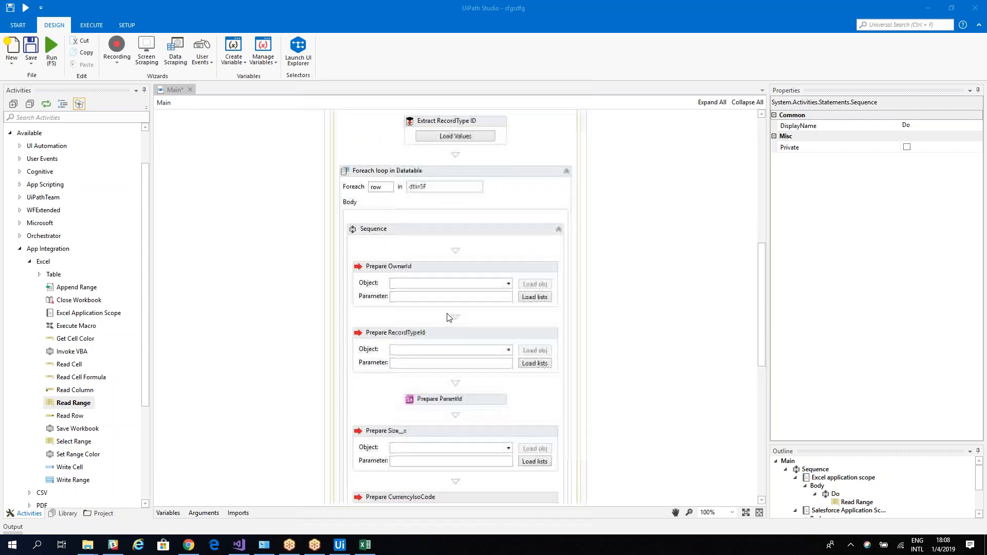
scroll(down, 3)
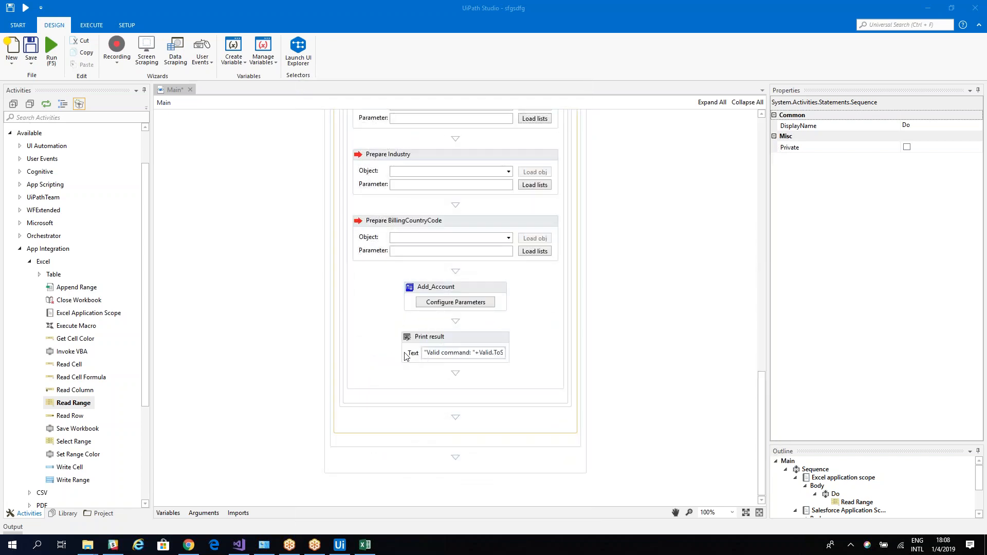
mouse_move(180, 460)
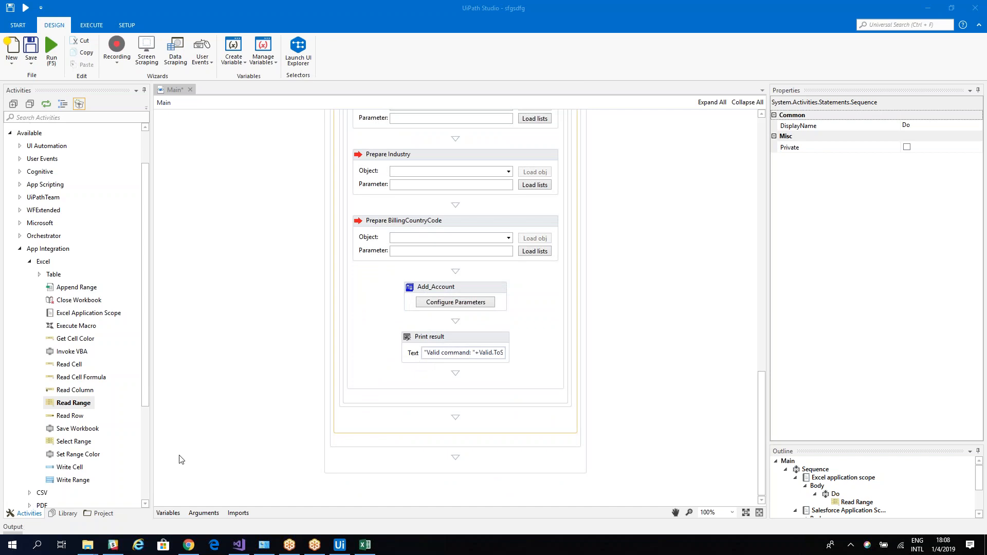
click(453, 337)
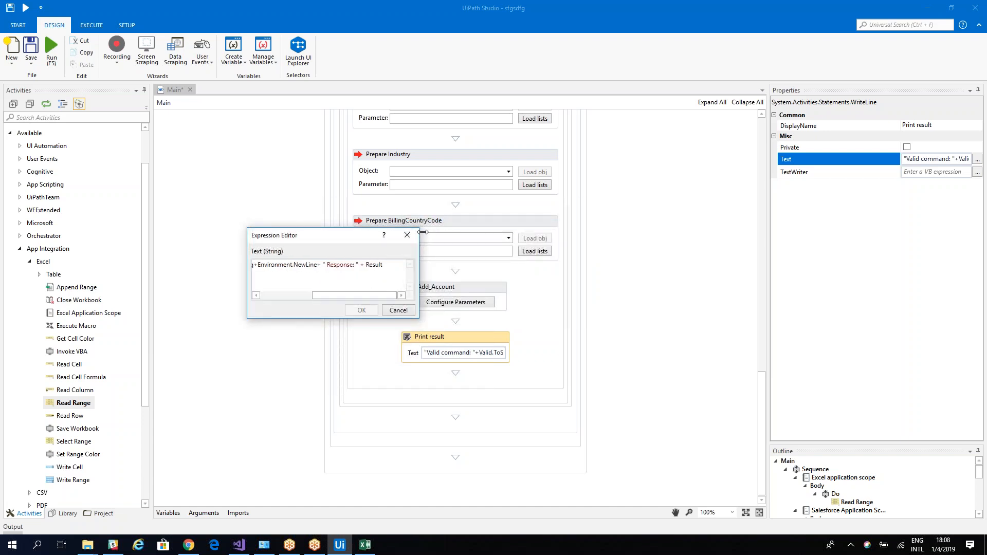
click(398, 310)
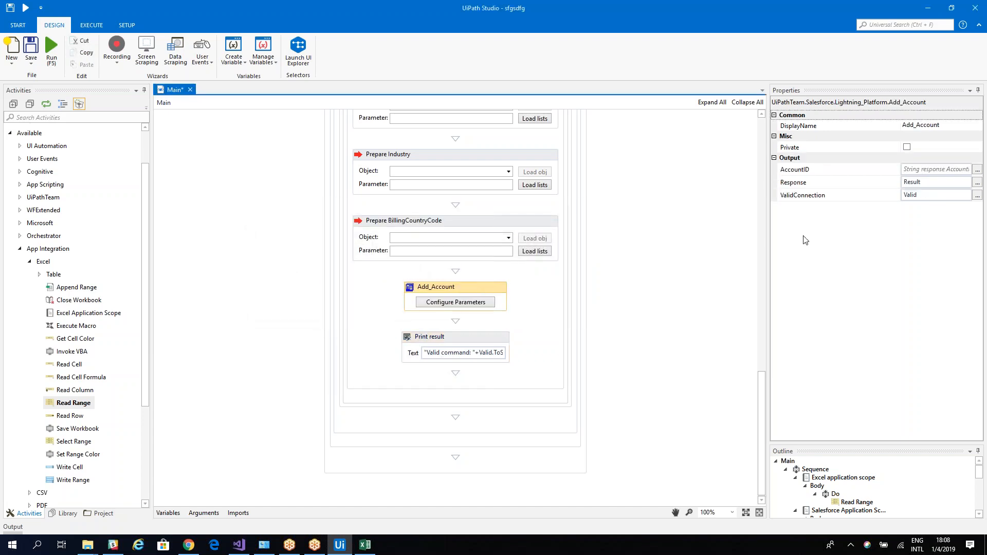
mouse_move(911, 226)
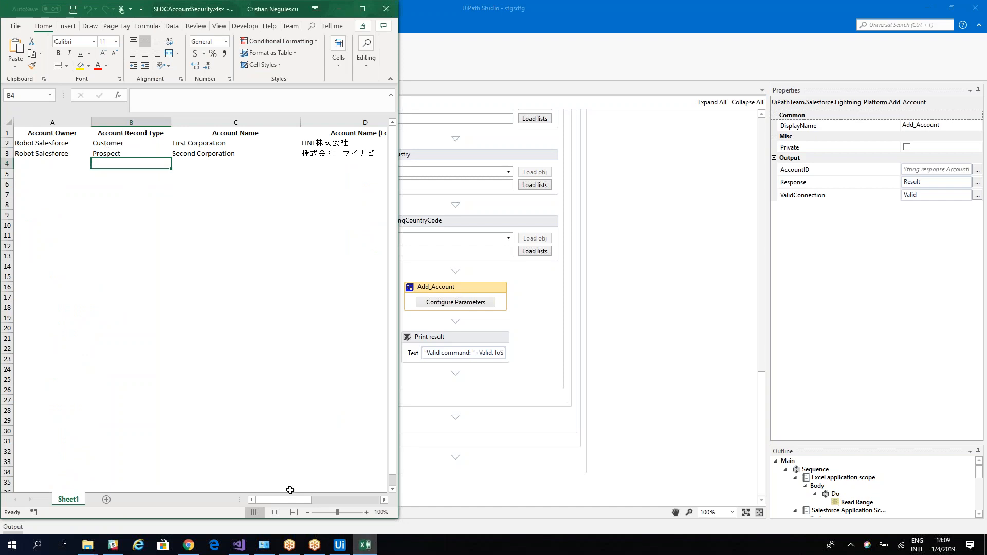
mouse_move(197, 146)
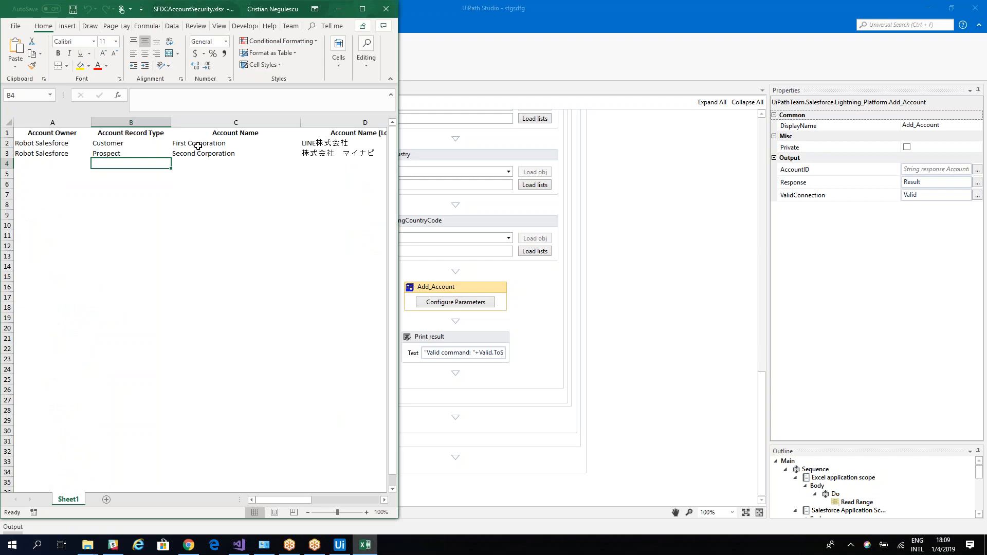
- Check Second Corporation's name and Prospect record type in SFDCAccountSecurity.xlsx
click(235, 154)
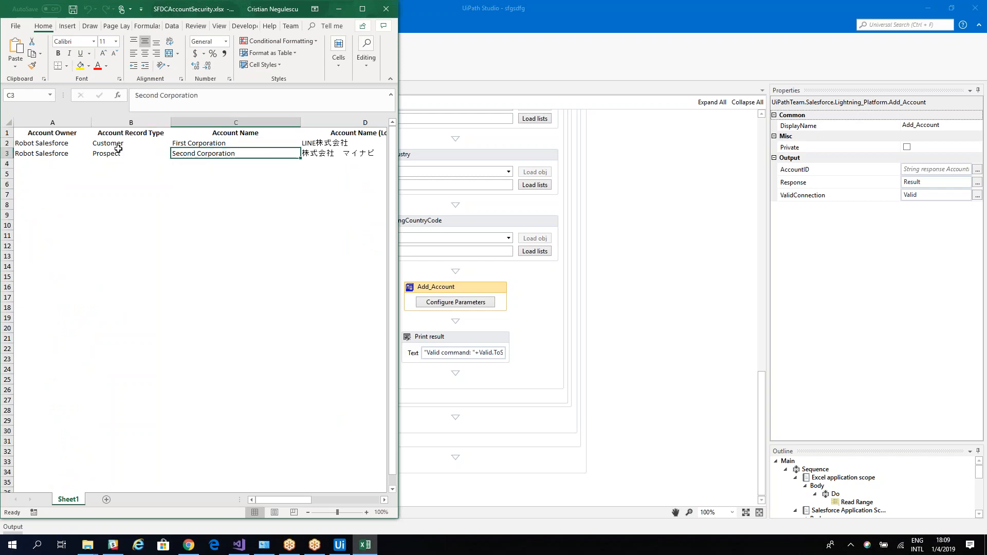
click(107, 143)
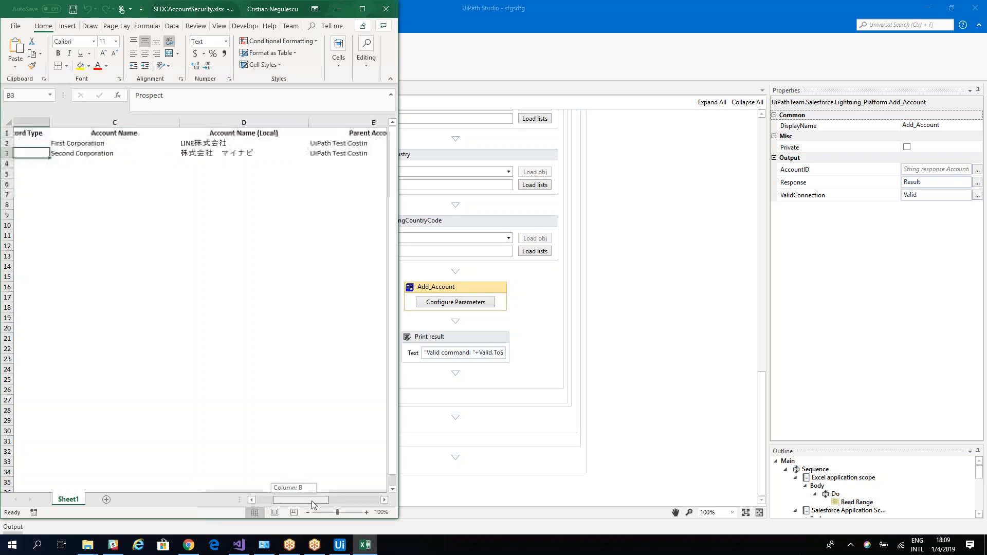
scroll(left, 3)
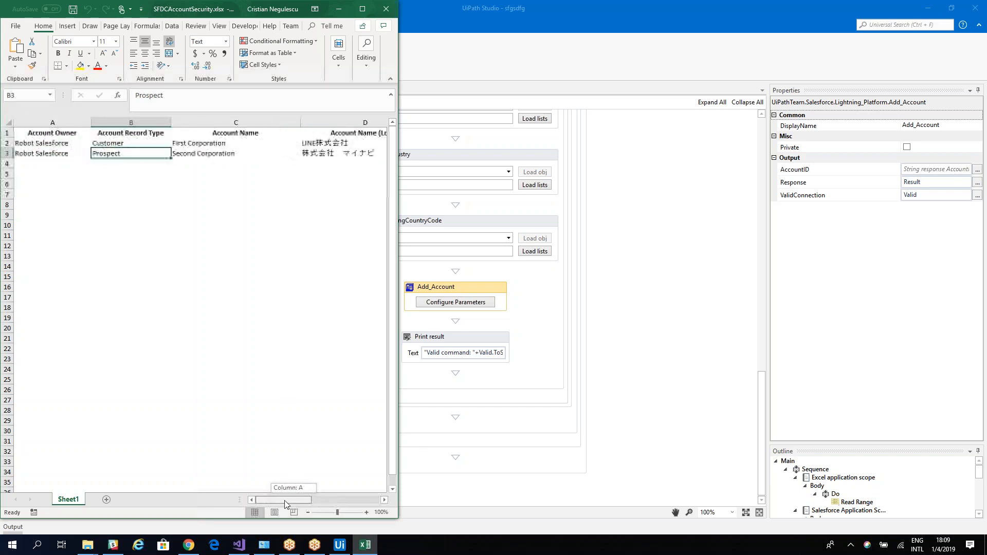
click(187, 544)
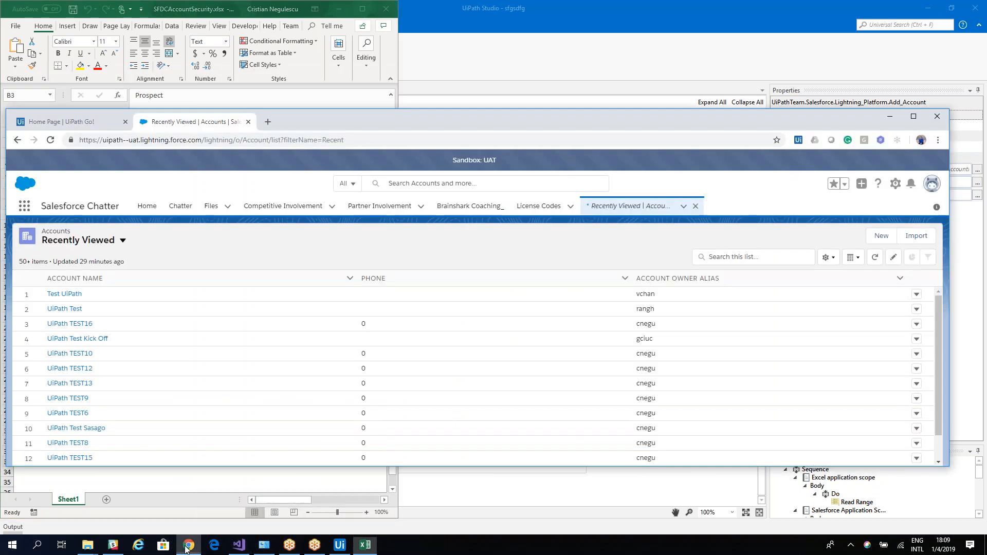
mouse_move(103, 440)
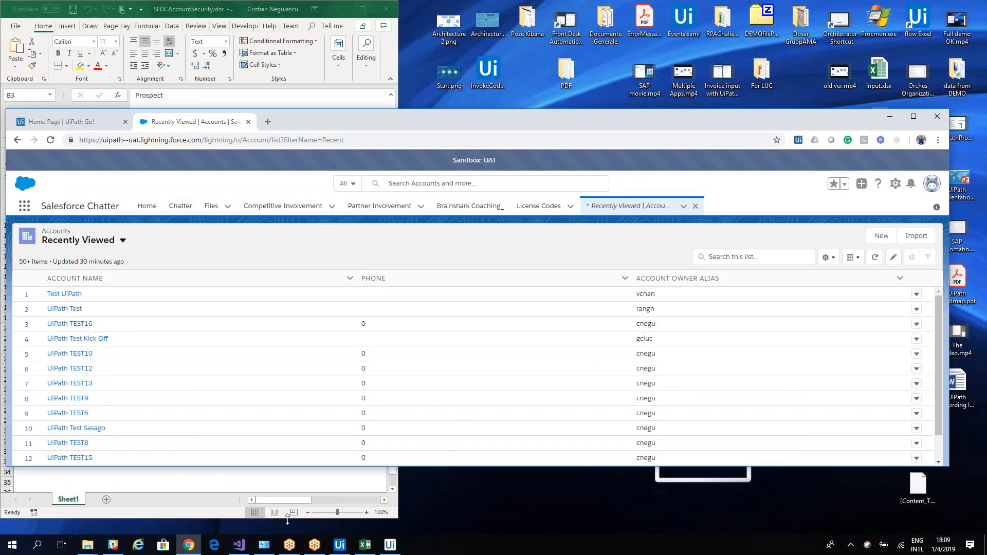
mouse_move(340, 545)
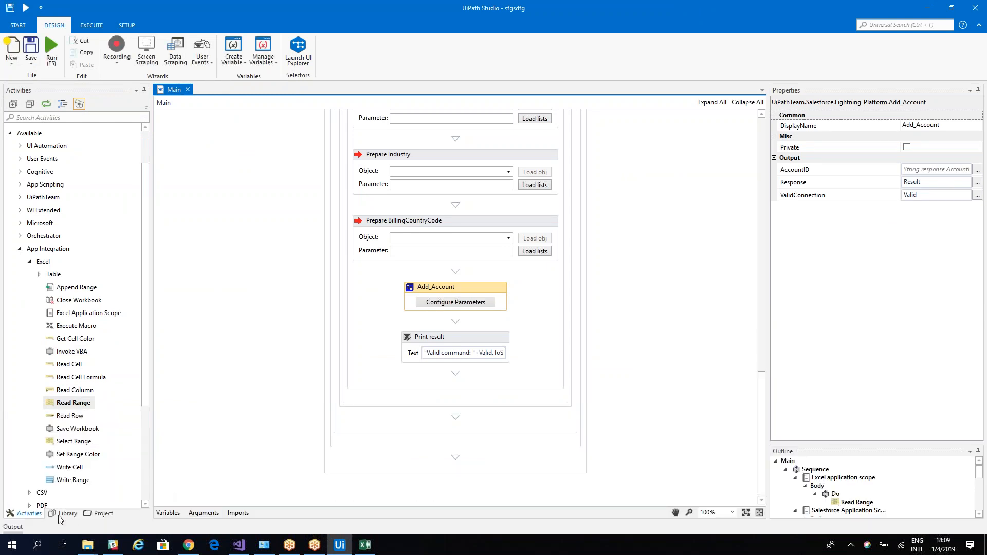
- Open the Output log: one account created, one rejected with INVALID_CROSS_REFERENCE_KEY
click(51, 49)
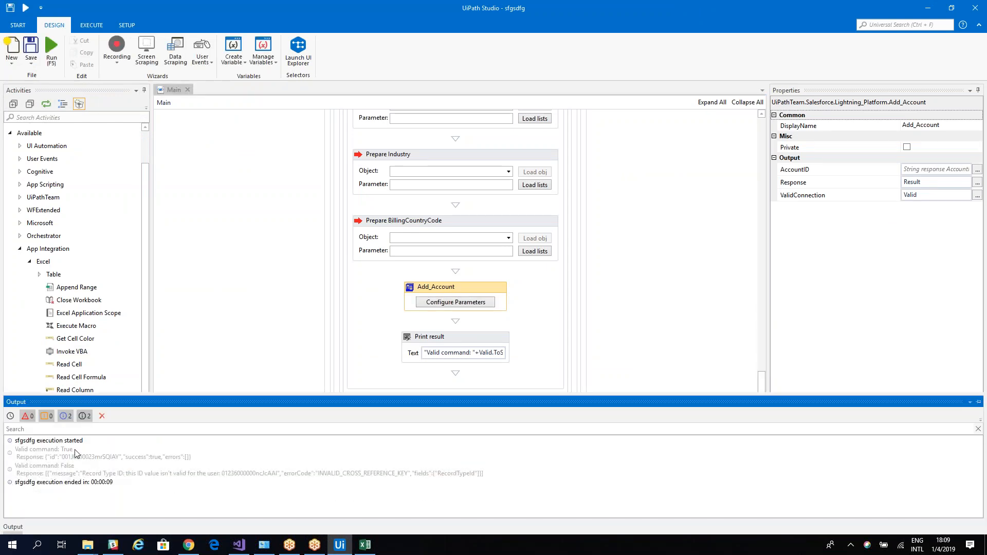
mouse_move(238, 485)
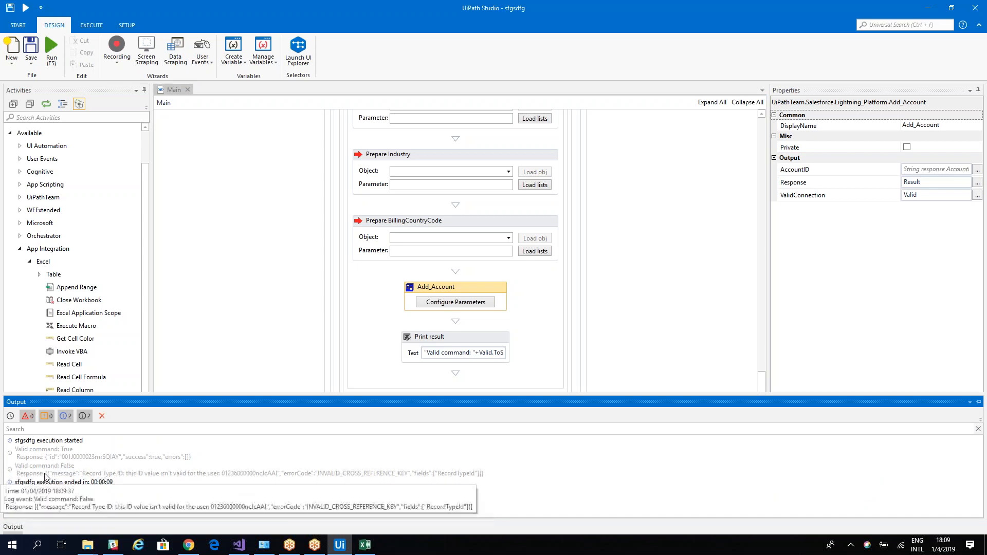
mouse_move(77, 472)
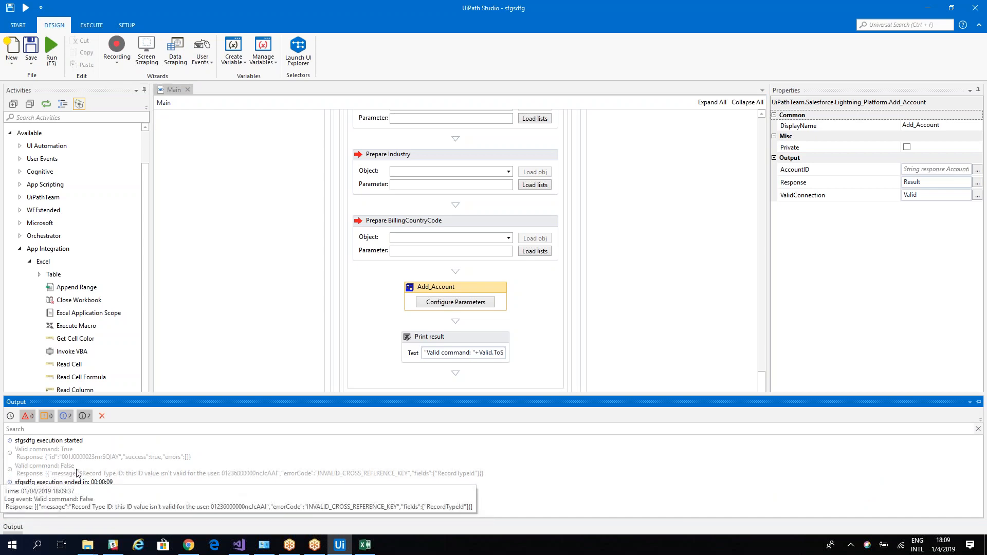
mouse_move(179, 480)
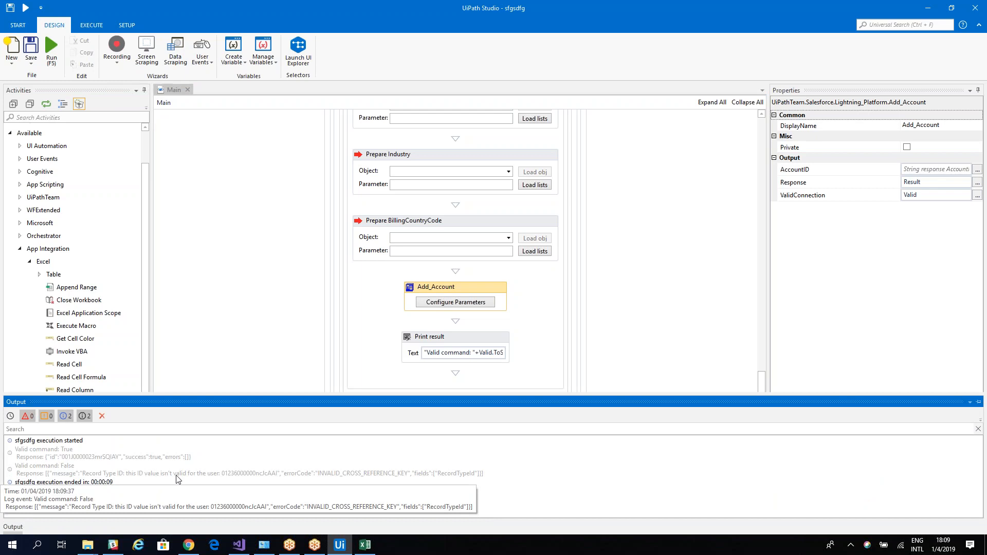
mouse_move(188, 480)
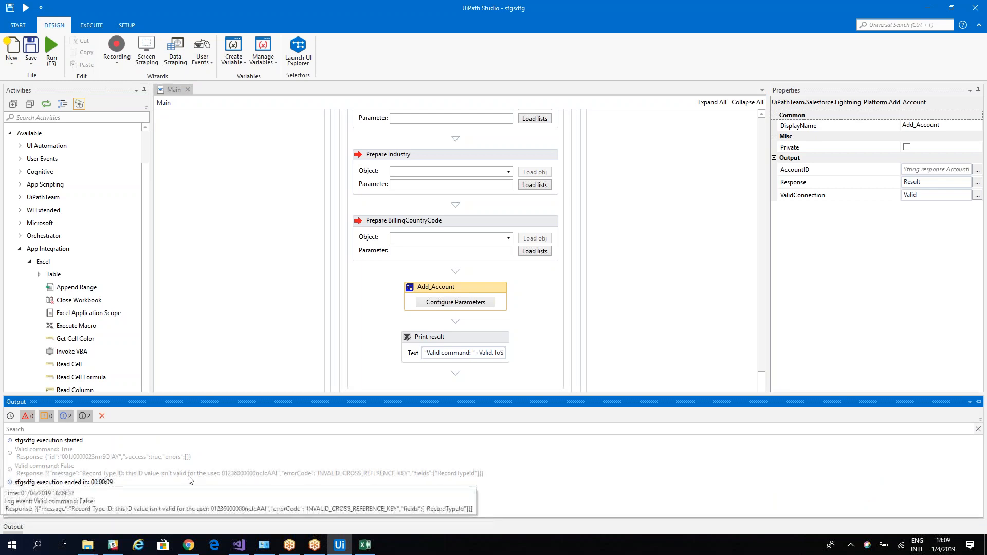
mouse_move(926, 6)
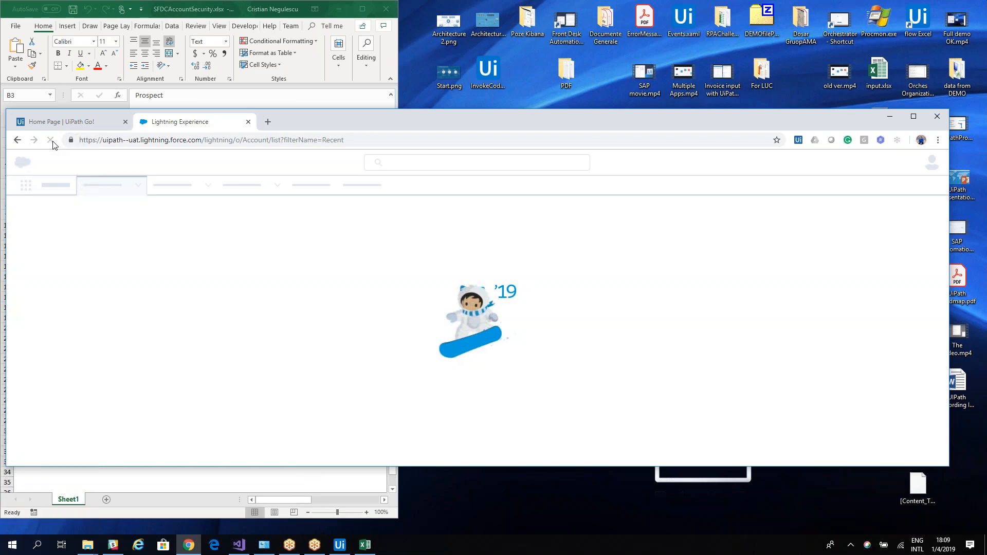
- Reload Recently Viewed accounts to show First Corporation, then bring SFDCAccountSecurity.xlsx forward
click(50, 140)
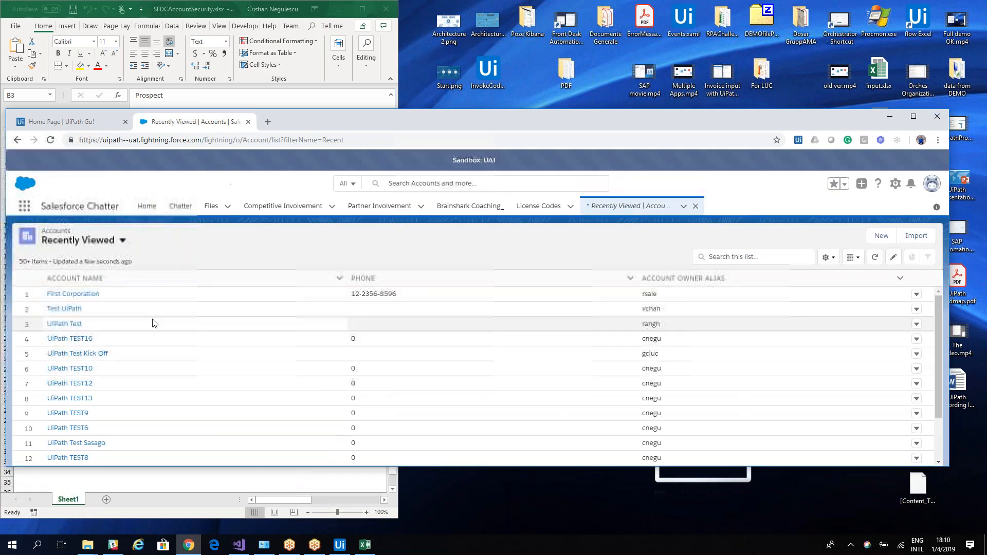
click(188, 9)
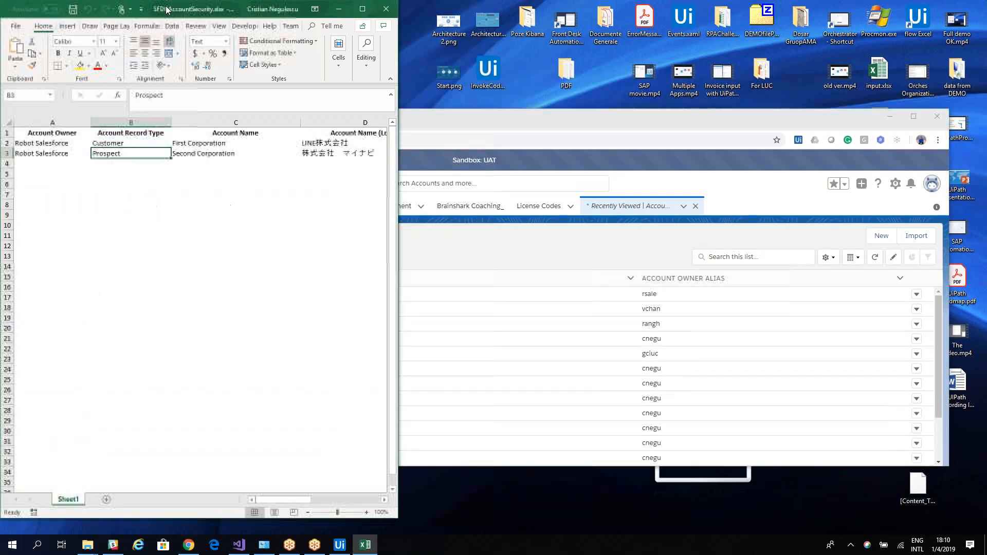
click(130, 153)
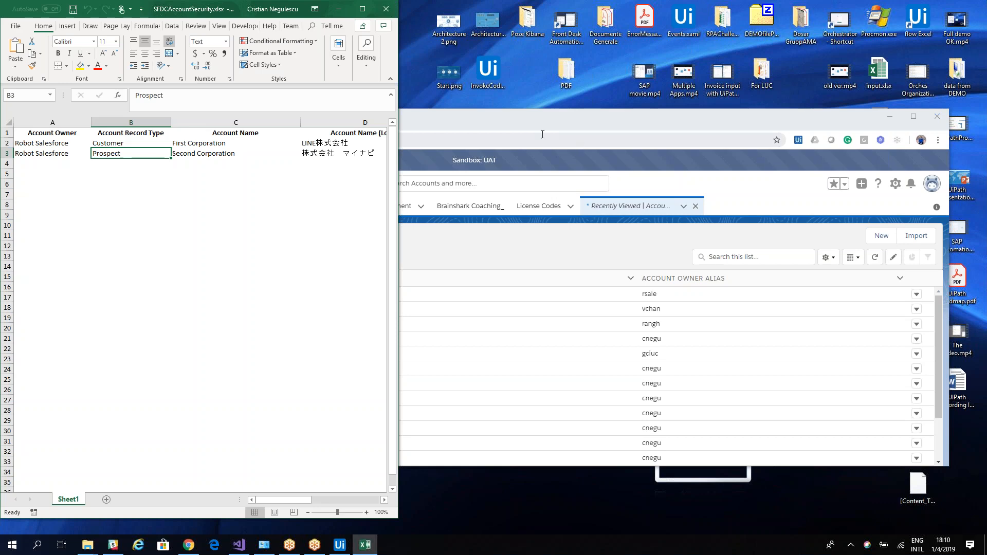
click(339, 545)
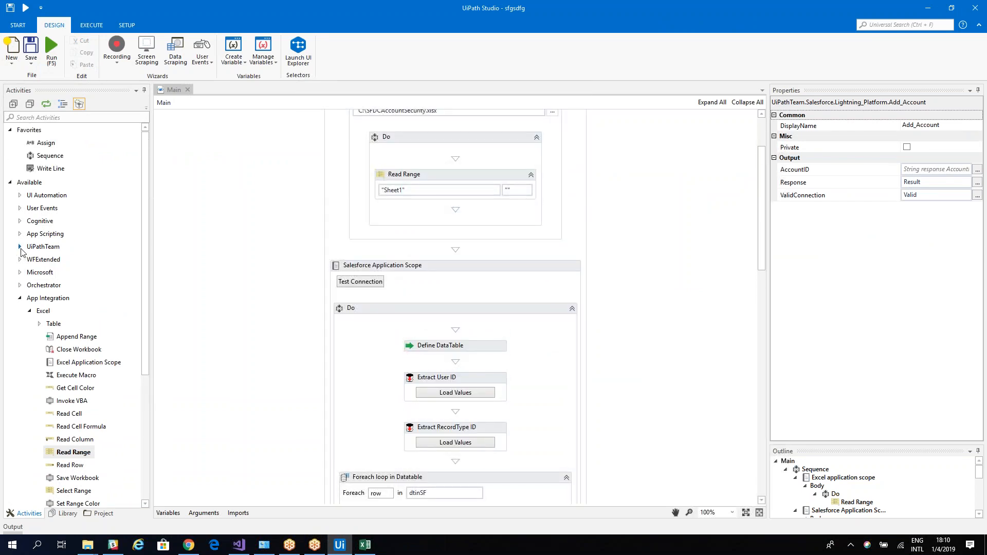
- Scroll through the Lightning Platform activity groups and tools in the Activities panel
scroll(down, 3)
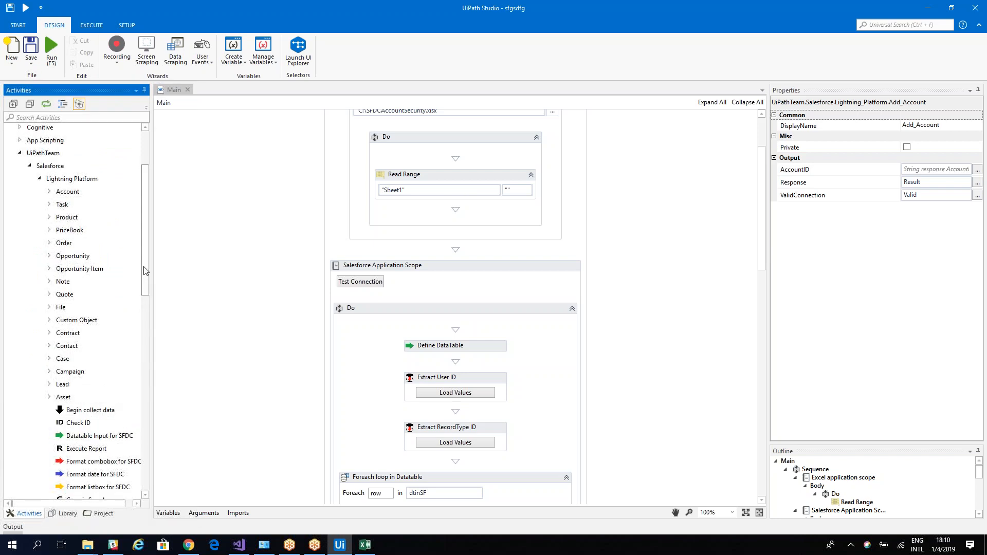
scroll(down, 3)
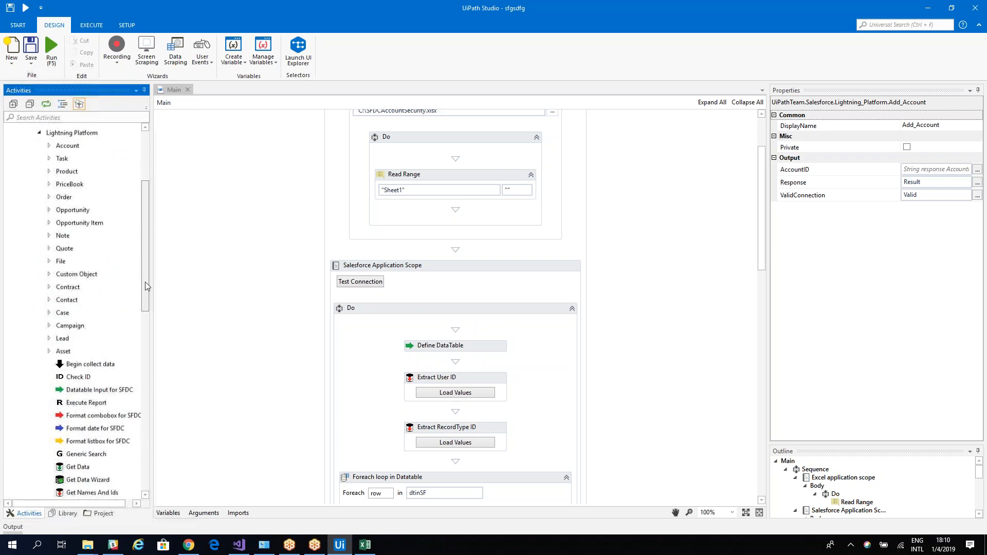
scroll(down, 3)
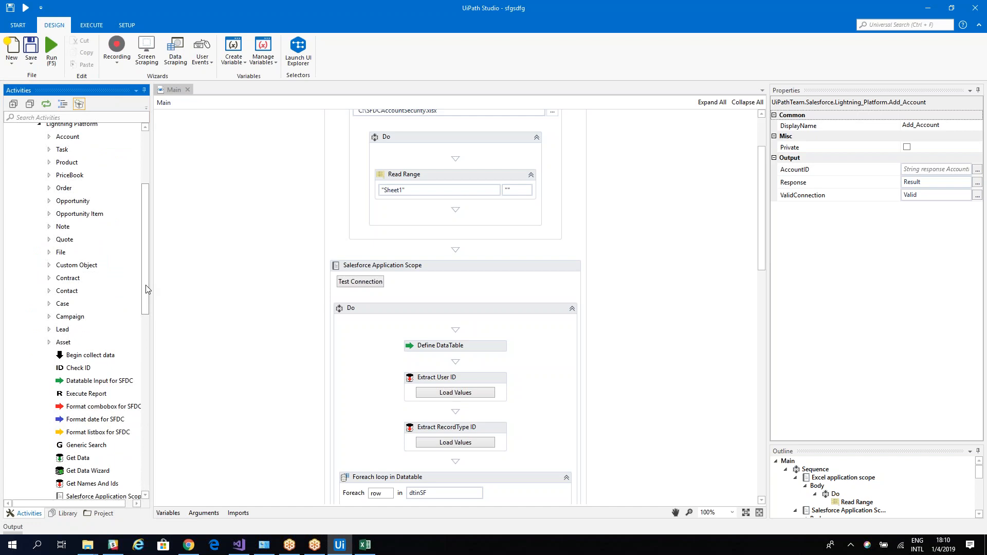
mouse_move(87, 283)
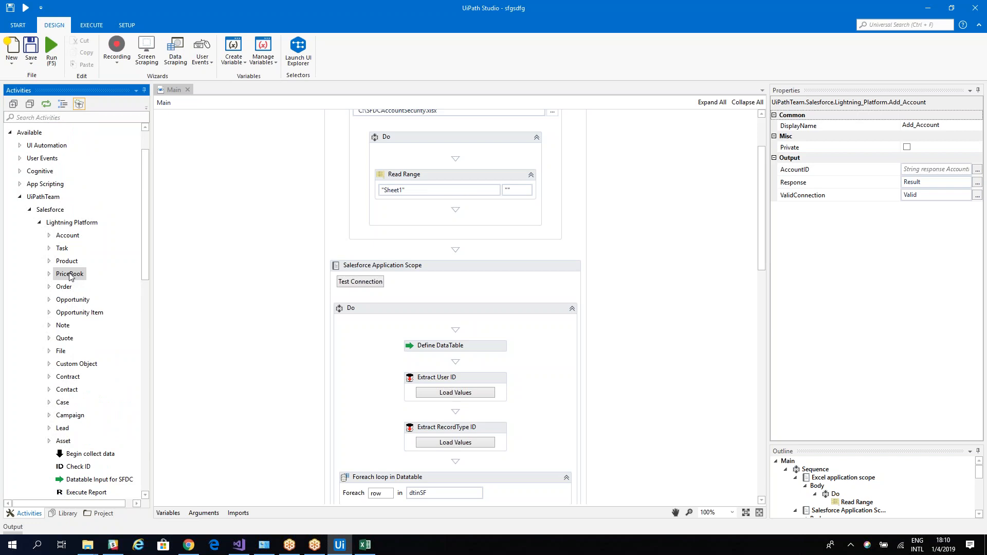
mouse_move(66, 261)
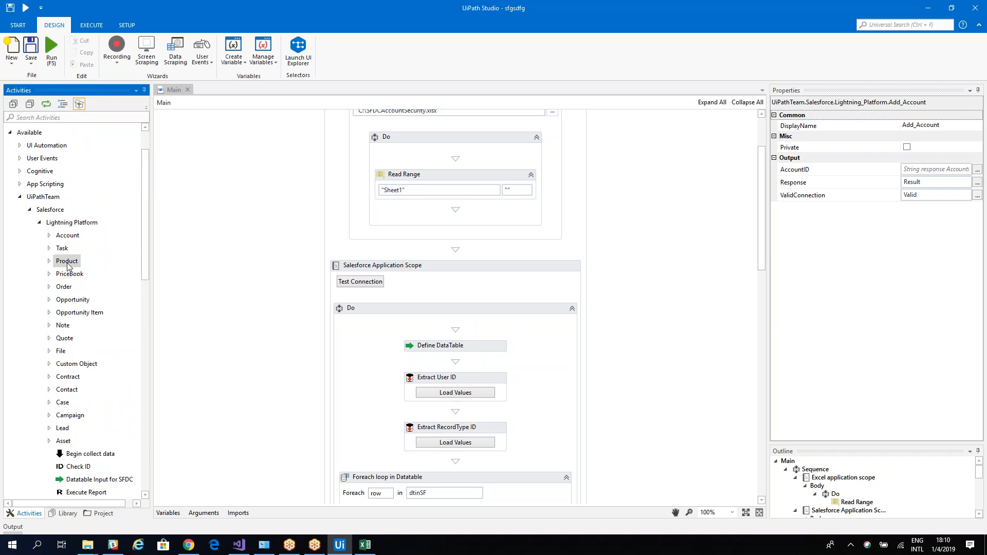
mouse_move(201, 537)
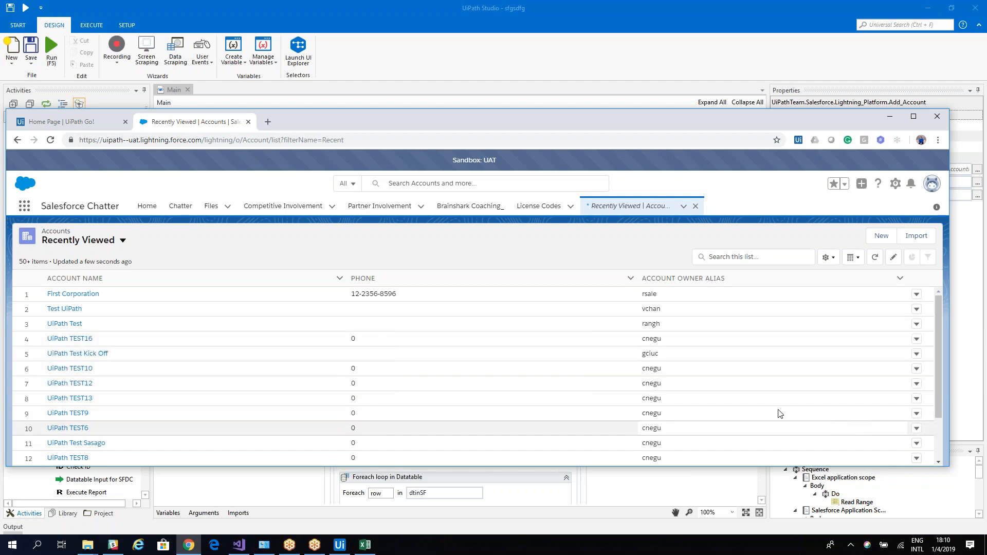
mouse_move(534, 216)
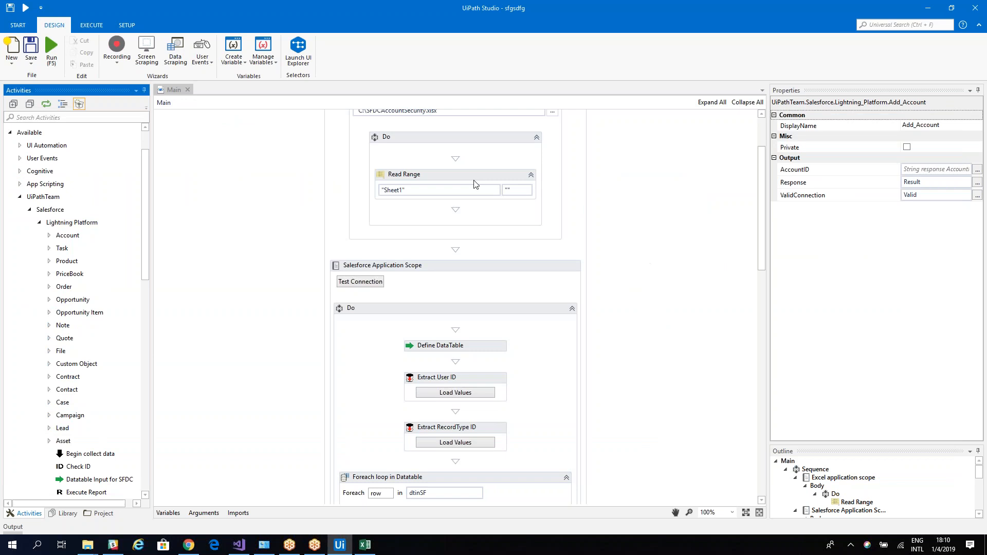
mouse_move(528, 395)
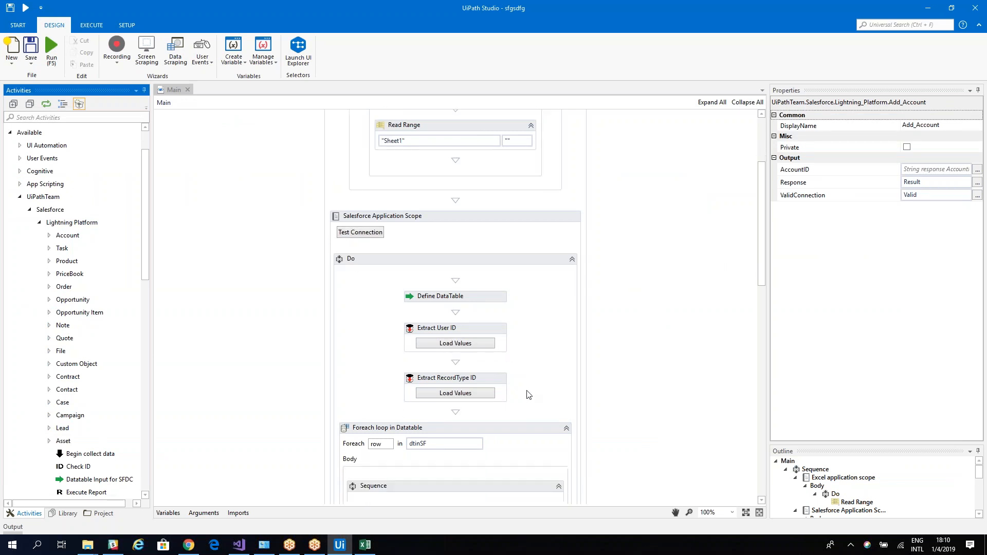
scroll(down, 3)
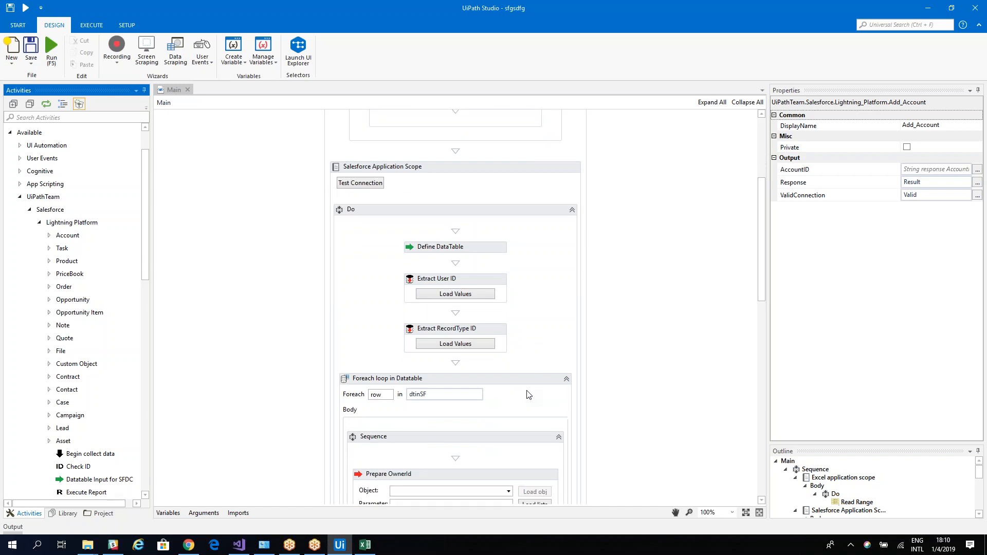
scroll(down, 3)
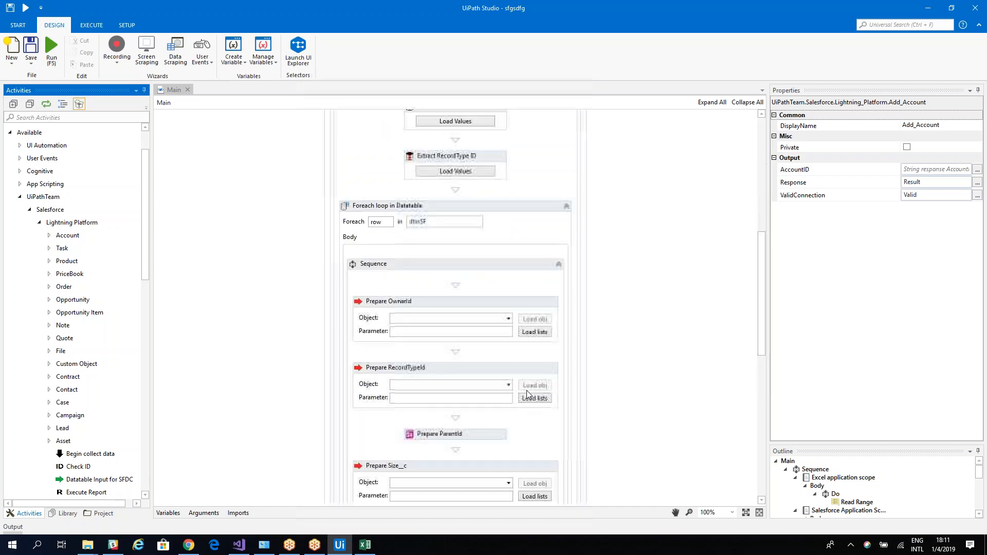
scroll(down, 3)
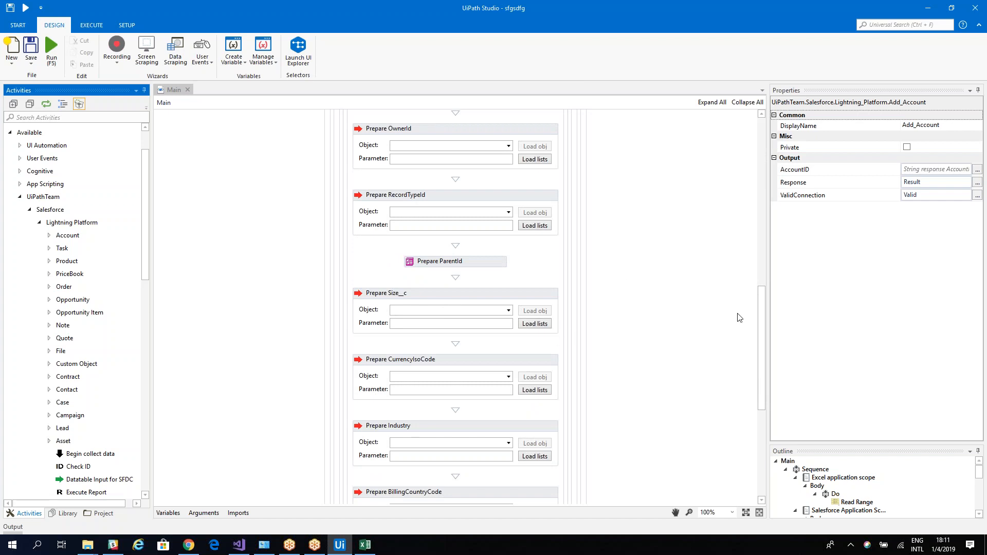
mouse_move(370, 277)
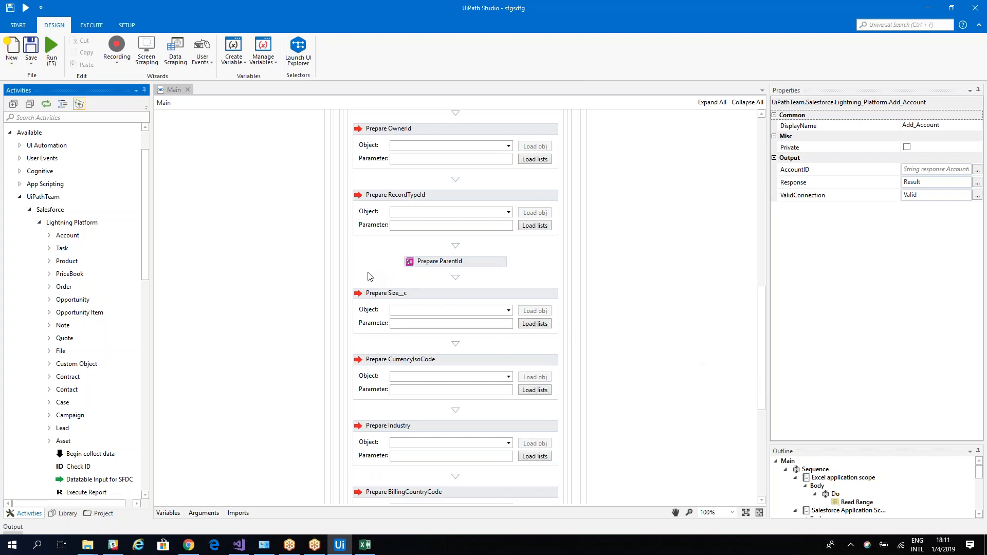
mouse_move(387, 378)
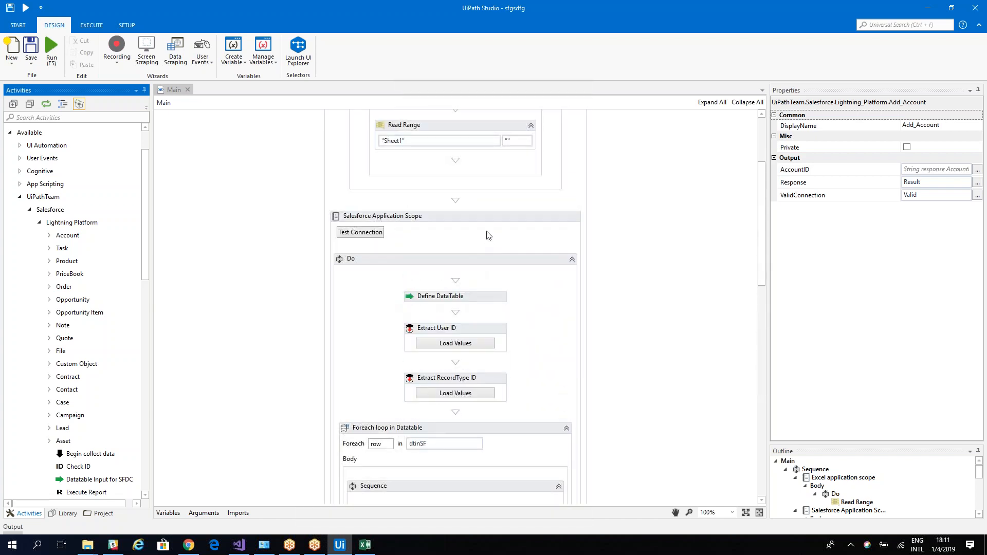
mouse_move(491, 231)
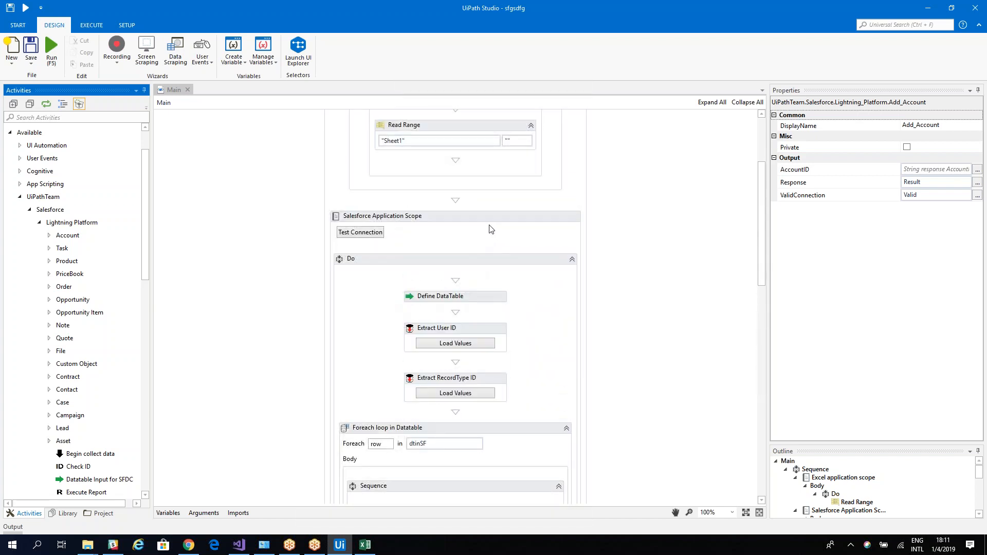
mouse_move(382, 216)
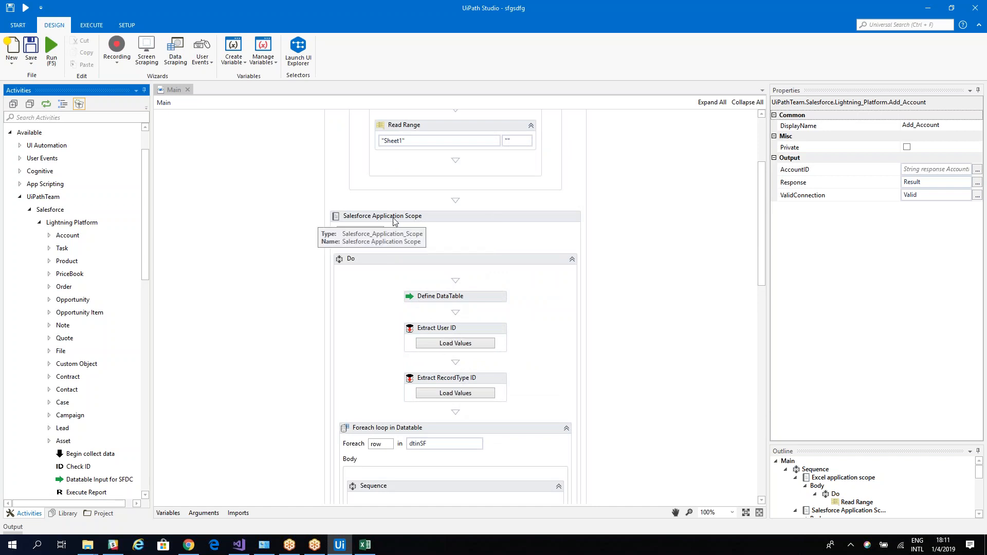